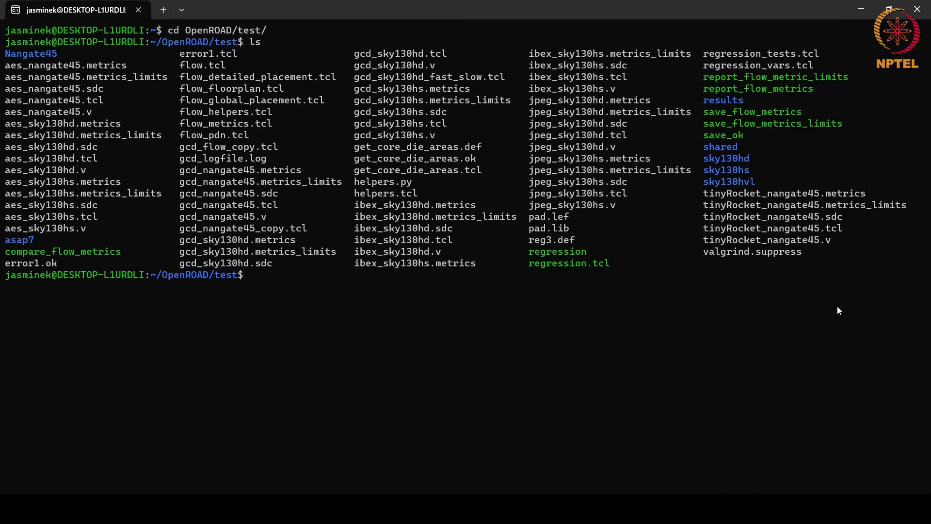
mouse_move(289, 213)
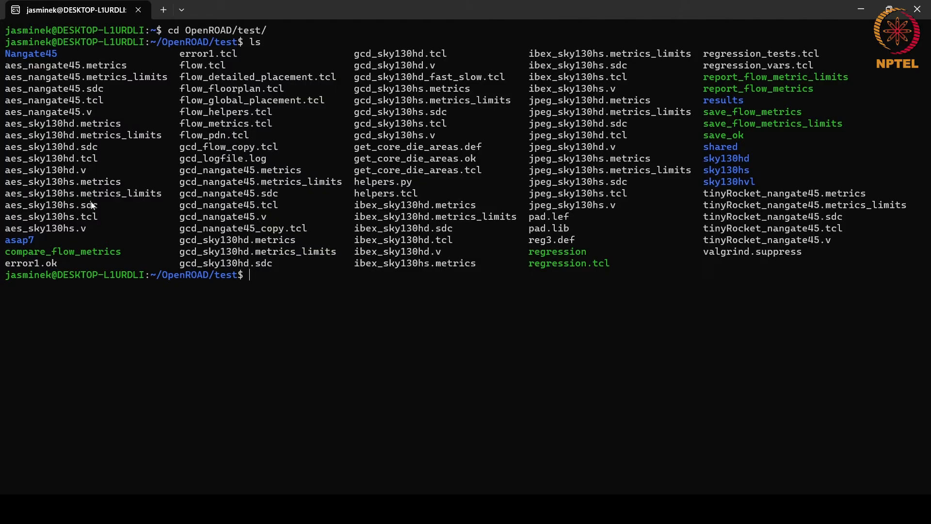
mouse_move(190, 199)
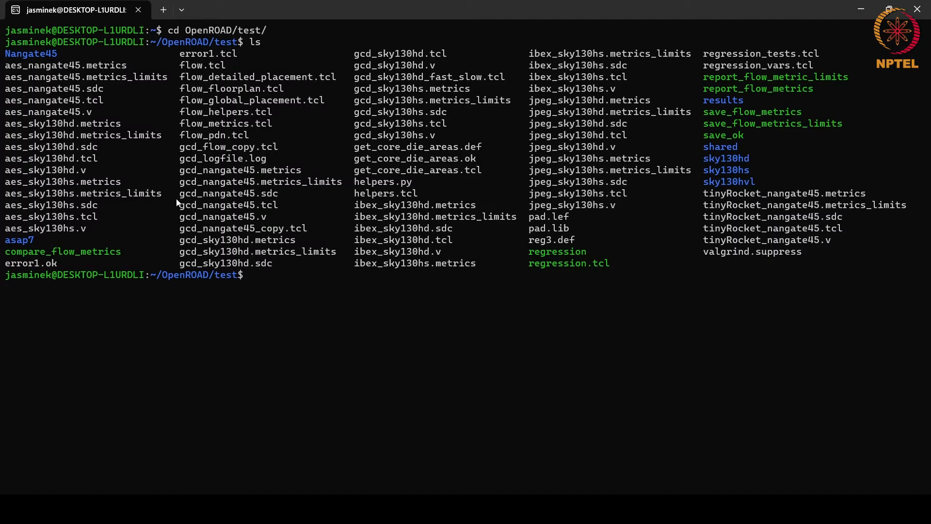
List the Nangate45 platform folder (tech LEF, gcd_nangate45.v/.tcl) and return to the test folder.
double_click(213, 216)
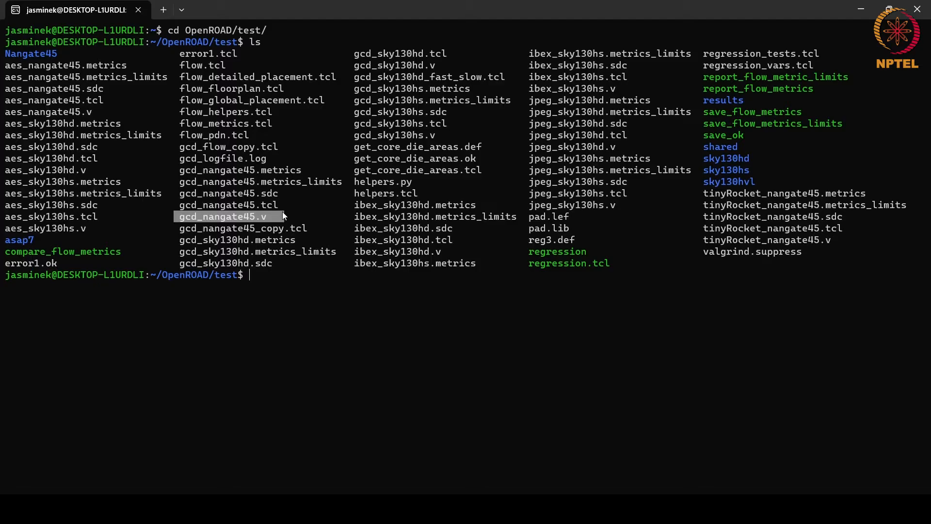
mouse_move(189, 194)
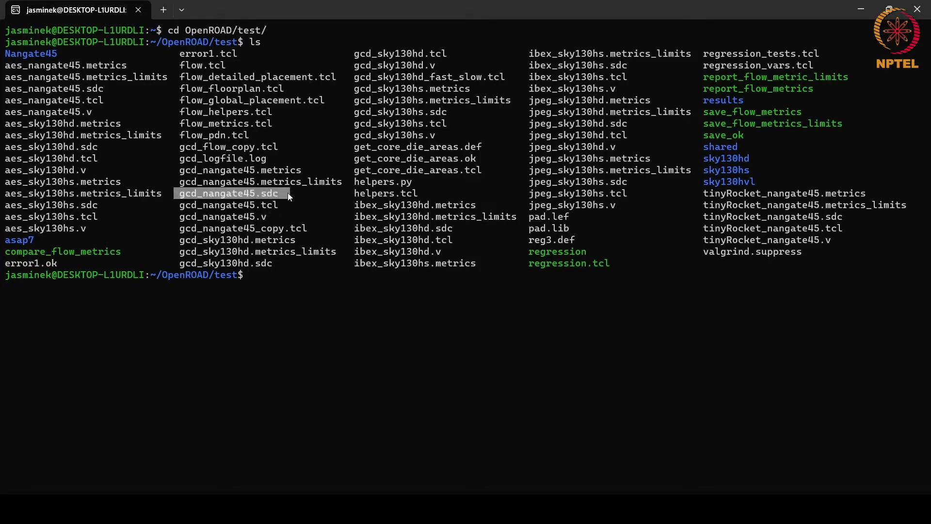
text(cd Nangate45/)
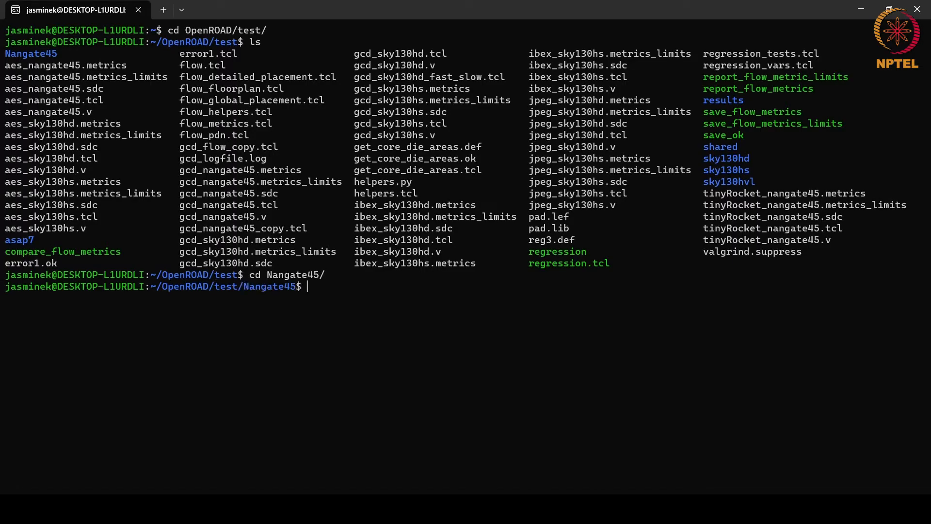
text(ls)
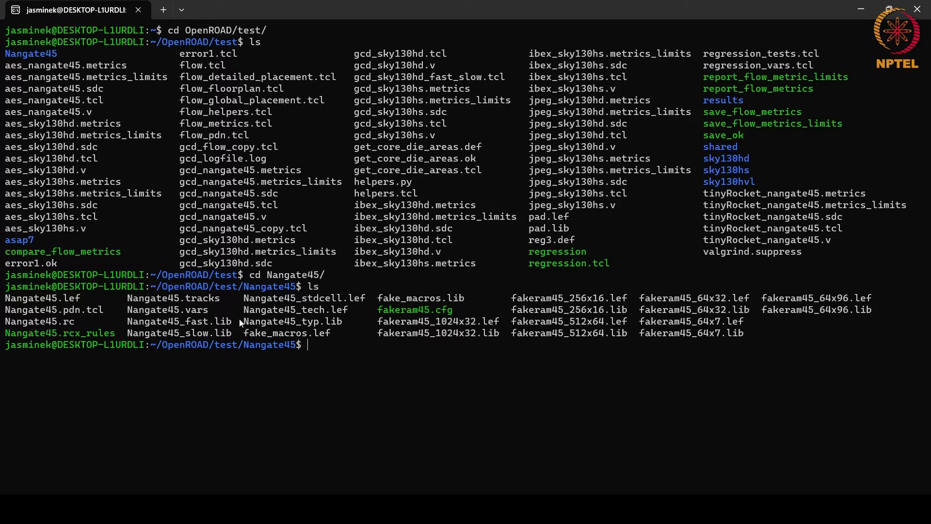
double_click(290, 321)
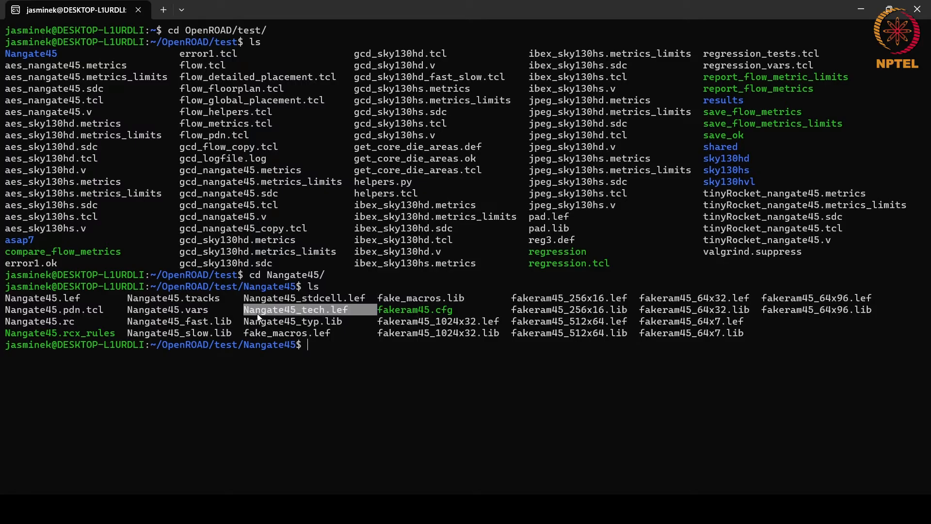
mouse_move(374, 356)
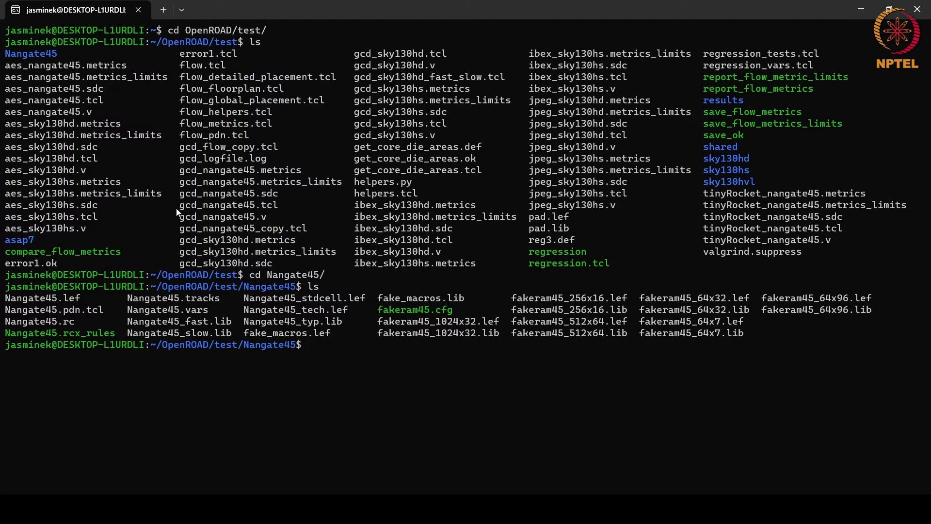
double_click(229, 204)
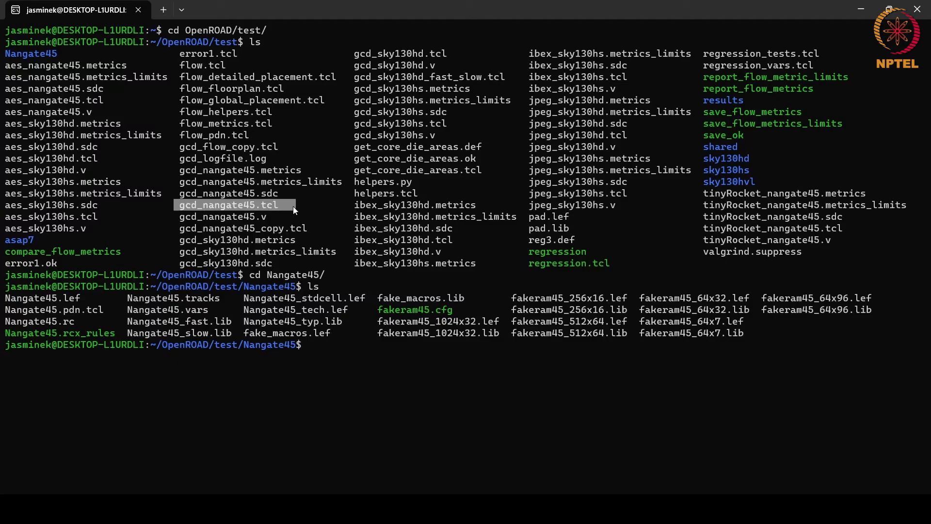
text(cd ..)
text(gedit g)
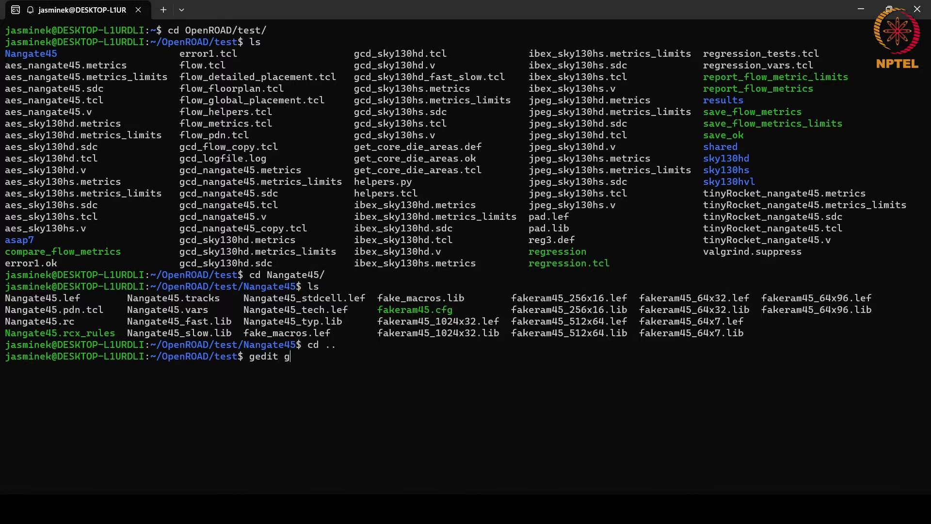
Bring up gcd_nangate45.tcl in gedit and highlight its three source lines at the top.
text(cd_)
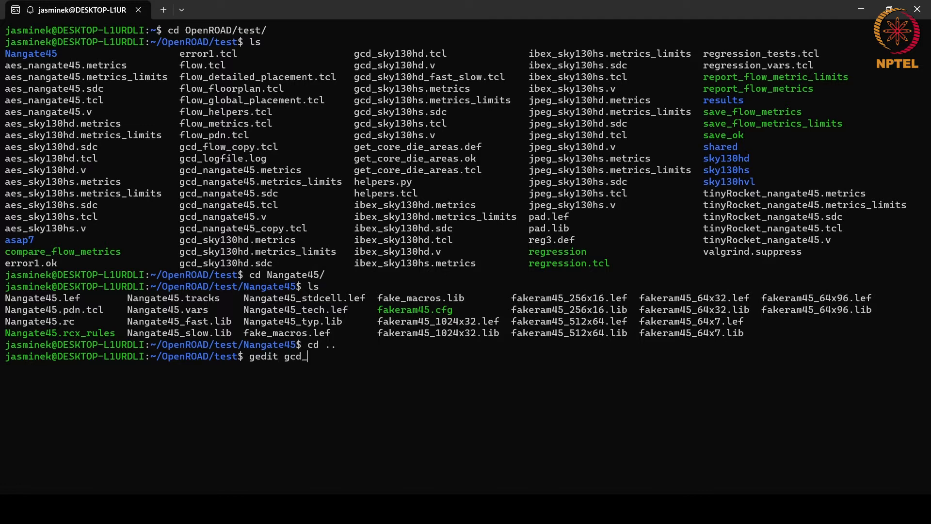
text(nangate45.t)
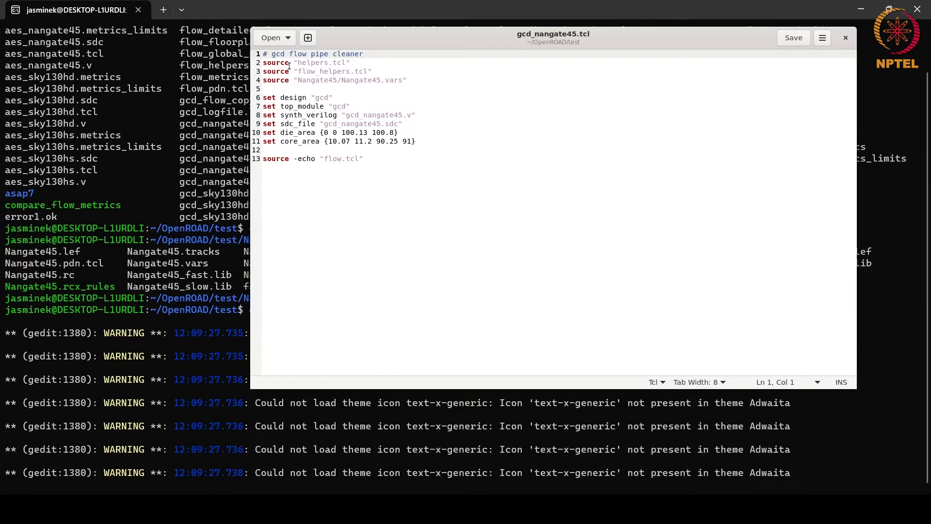
drag(264, 63, 408, 81)
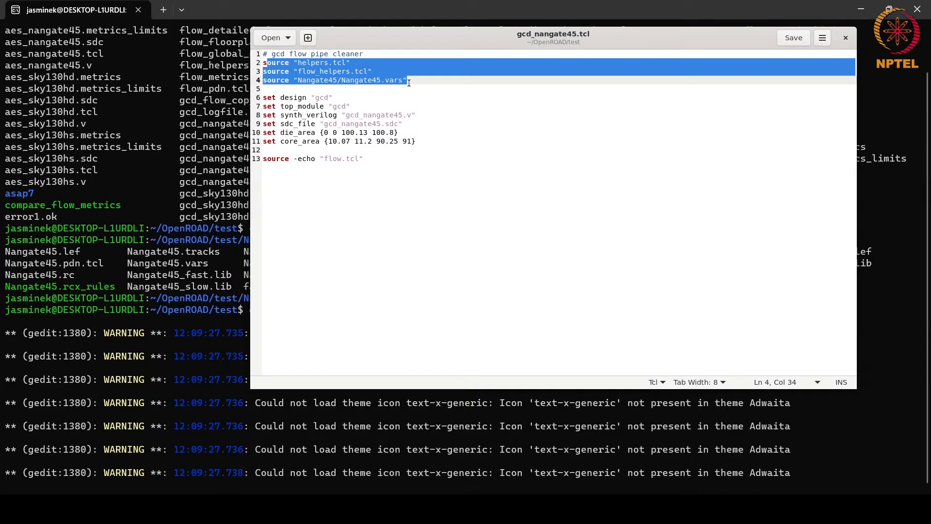
mouse_move(369, 80)
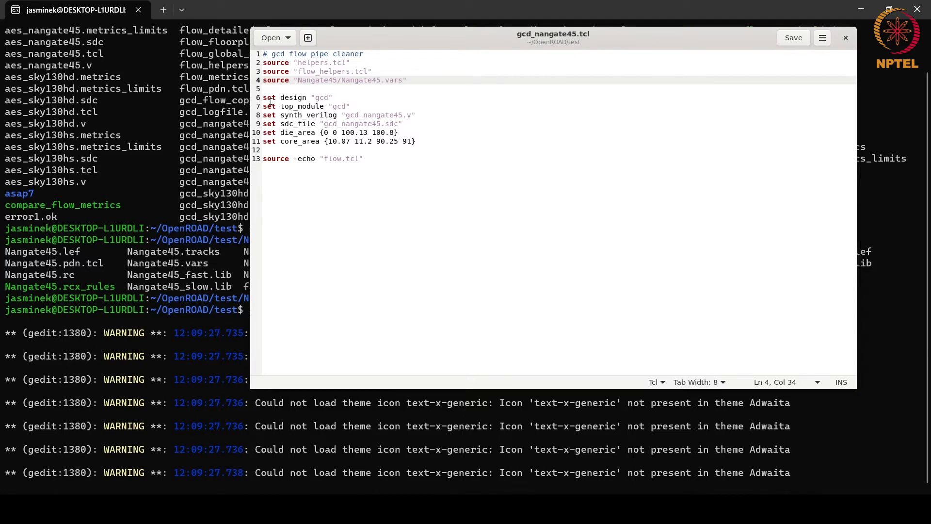
click(282, 97)
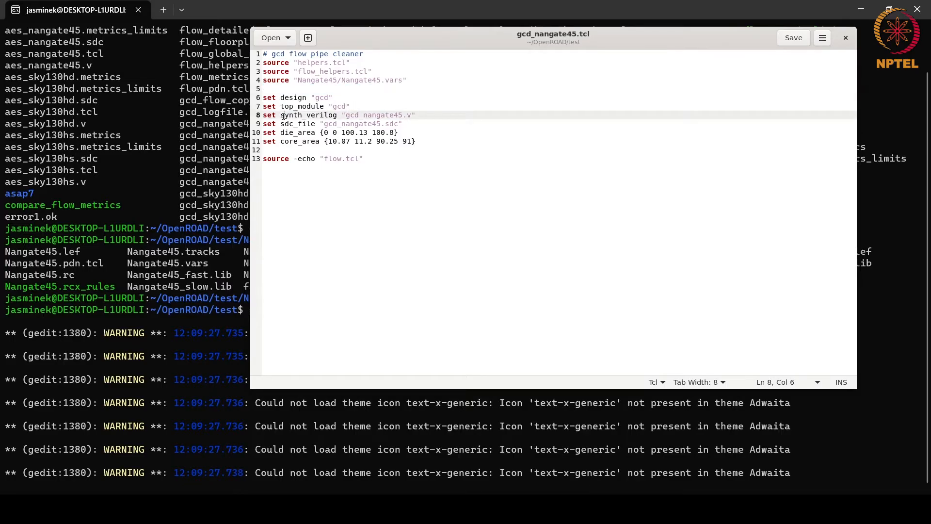
Highlight the synth_verilog design line and the die_area/core_area lines, then clear the selection.
double_click(308, 114)
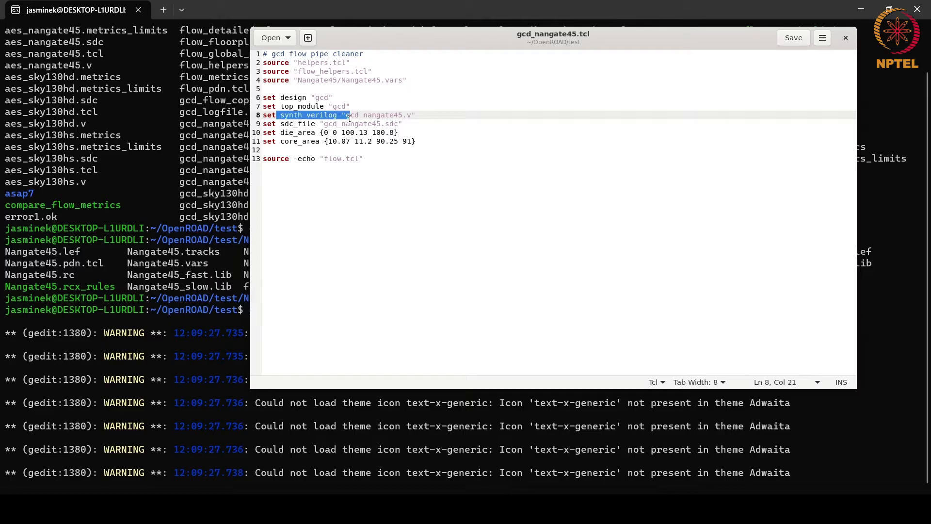
drag(347, 115, 416, 123)
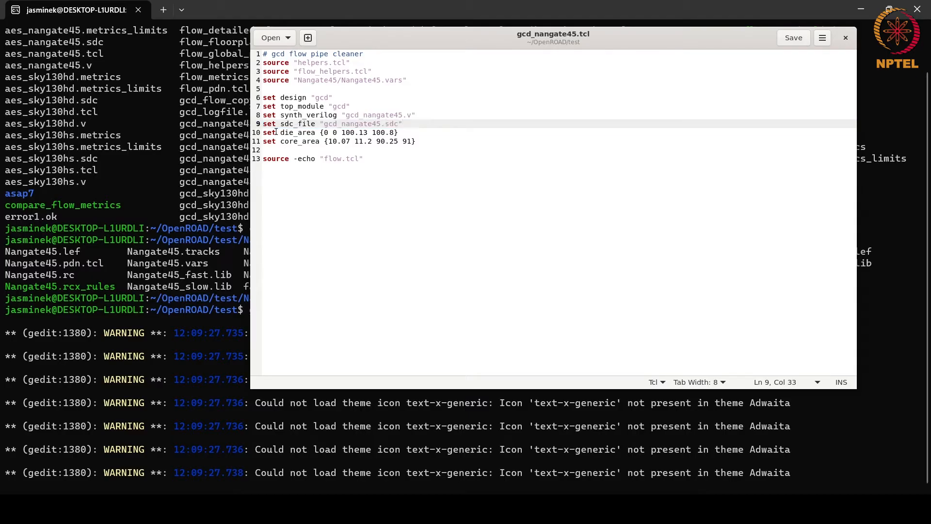
drag(268, 133, 418, 142)
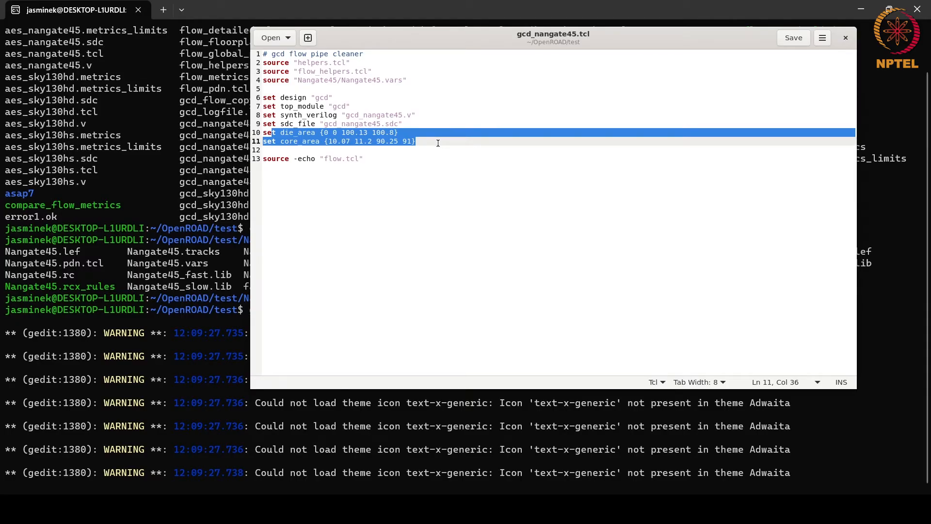
click(416, 141)
text(gedit)
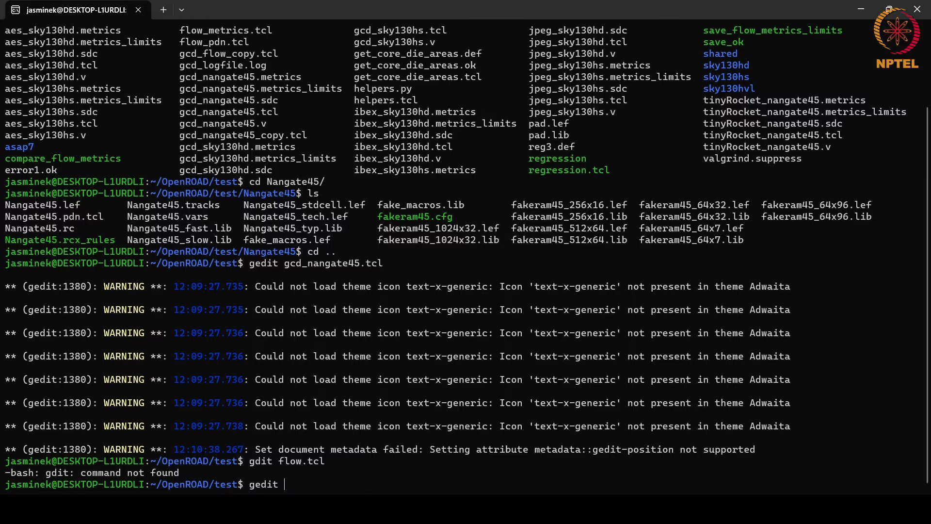
Bring up flow.tcl in gedit and highlight its read_sdc line.
text(flow.tcl)
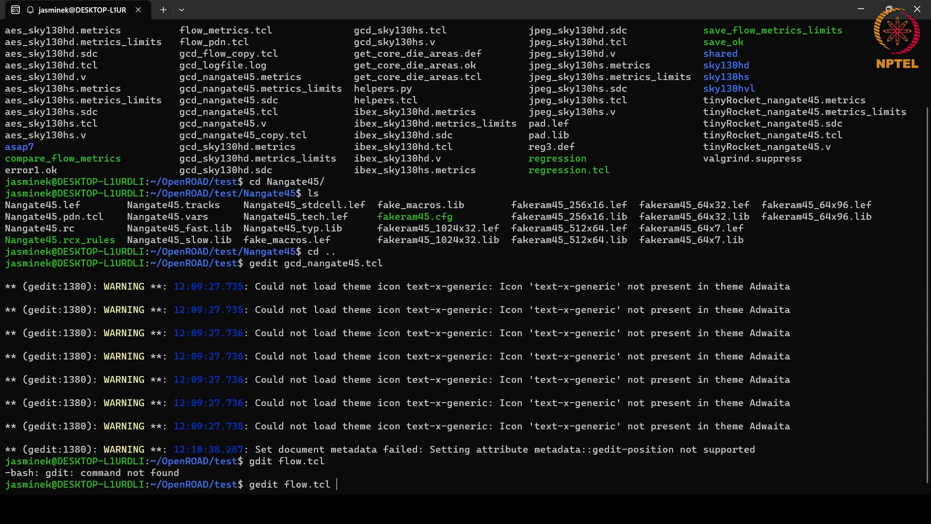
key(Return)
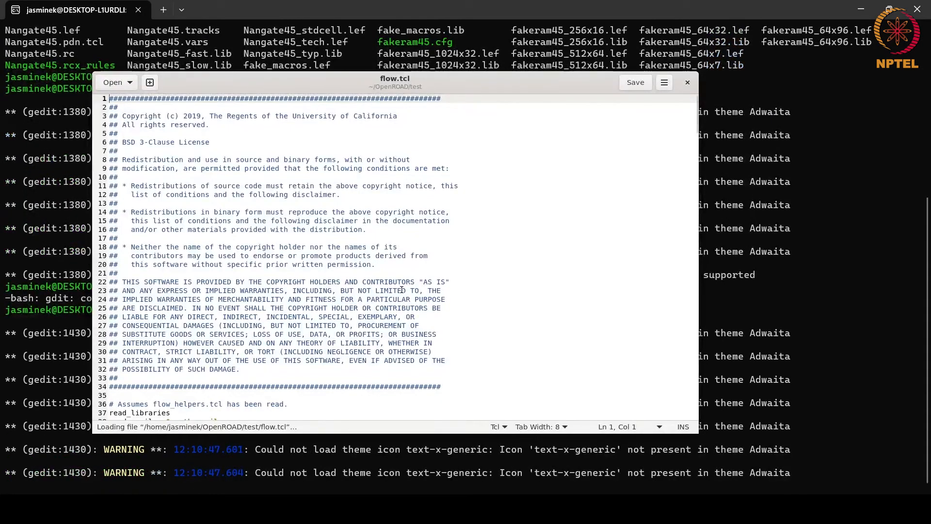
scroll(down, 3)
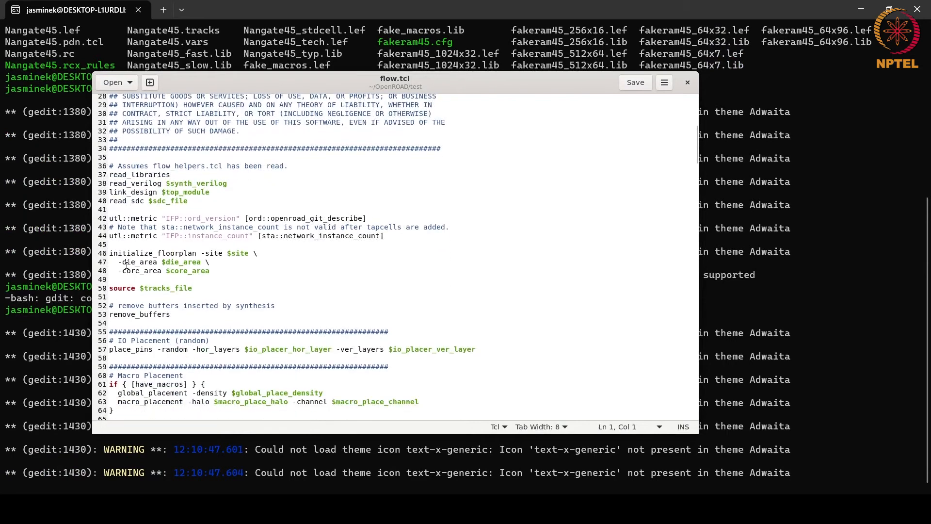
double_click(125, 175)
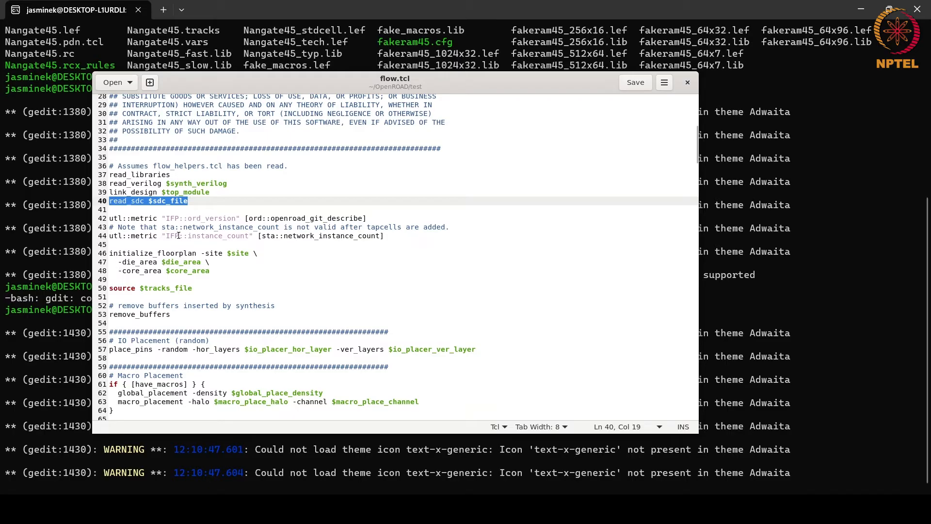
Scroll flow.tcl down through clock tree synthesis to the final report section and close it.
scroll(down, 3)
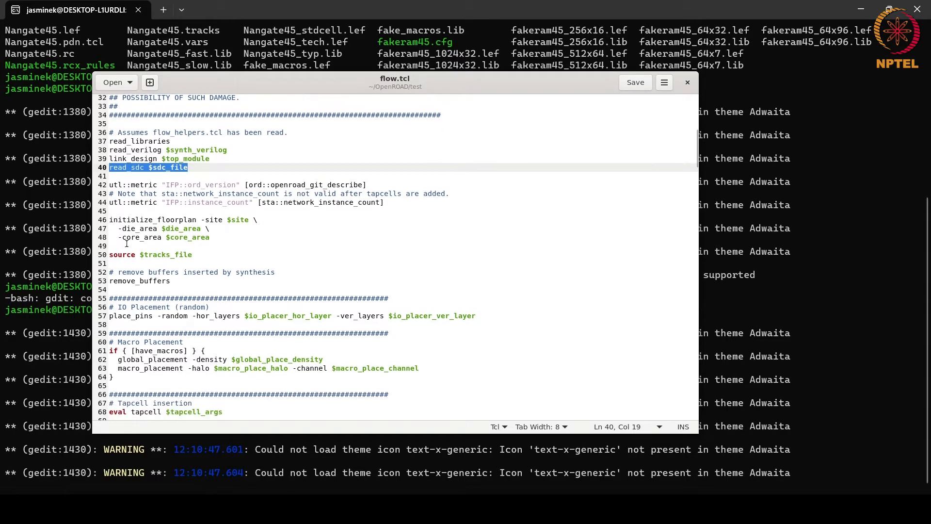
scroll(down, 3)
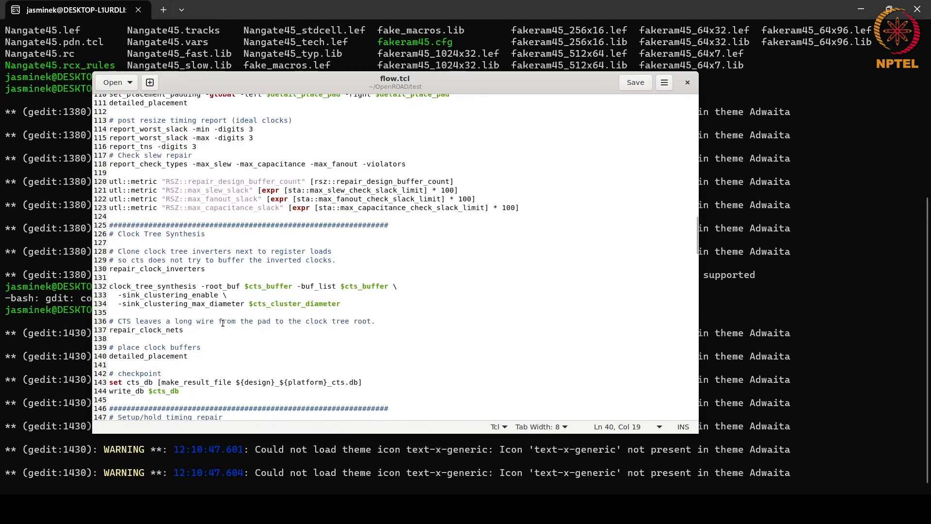
scroll(down, 3)
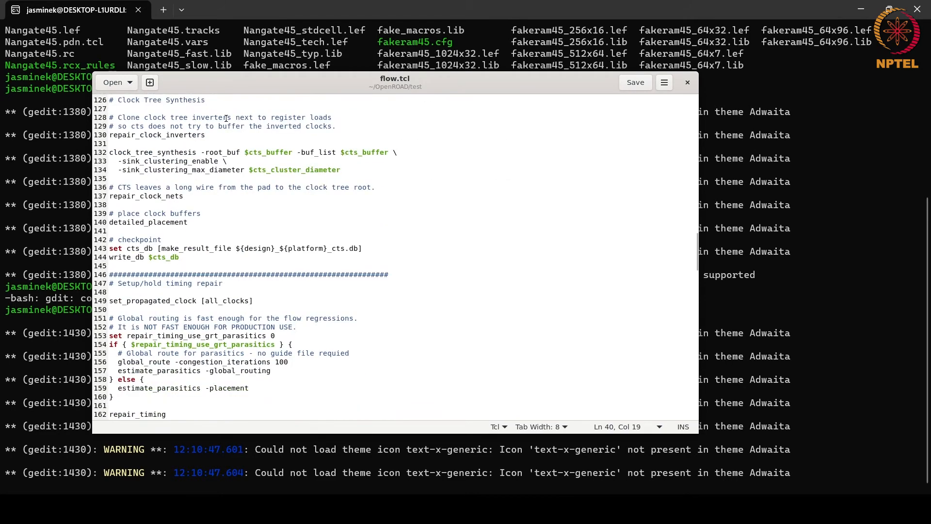
scroll(down, 3)
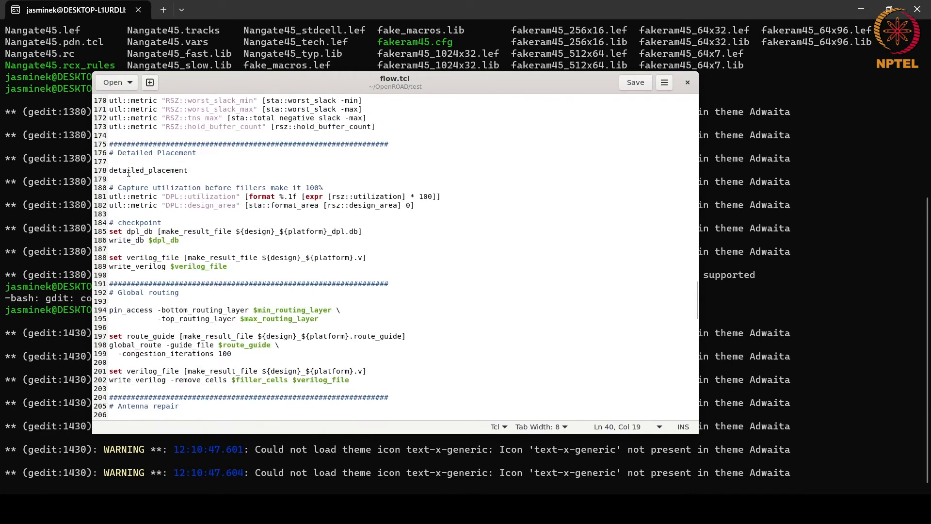
scroll(down, 3)
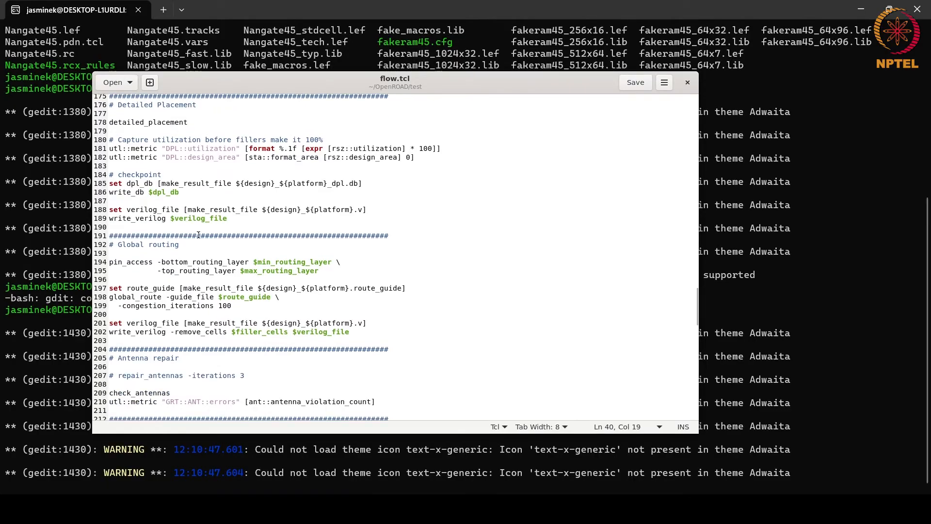
scroll(down, 3)
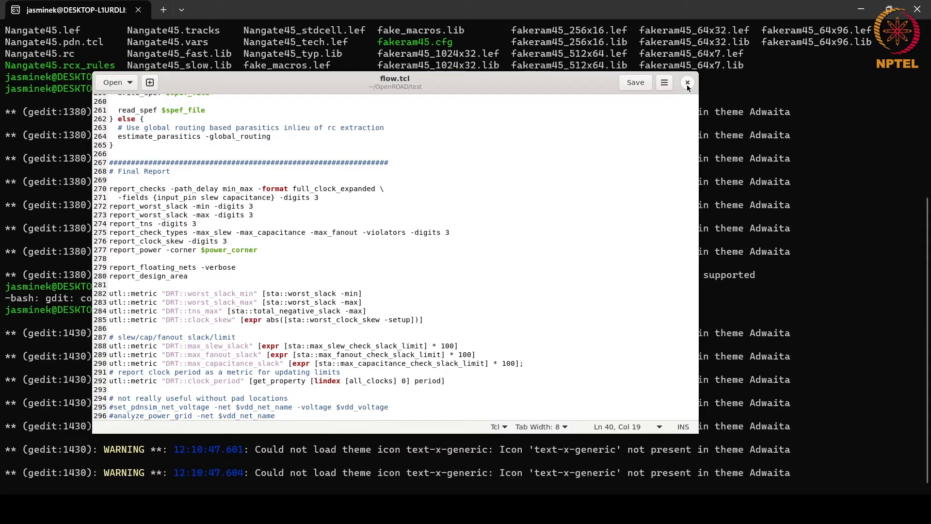
click(687, 82)
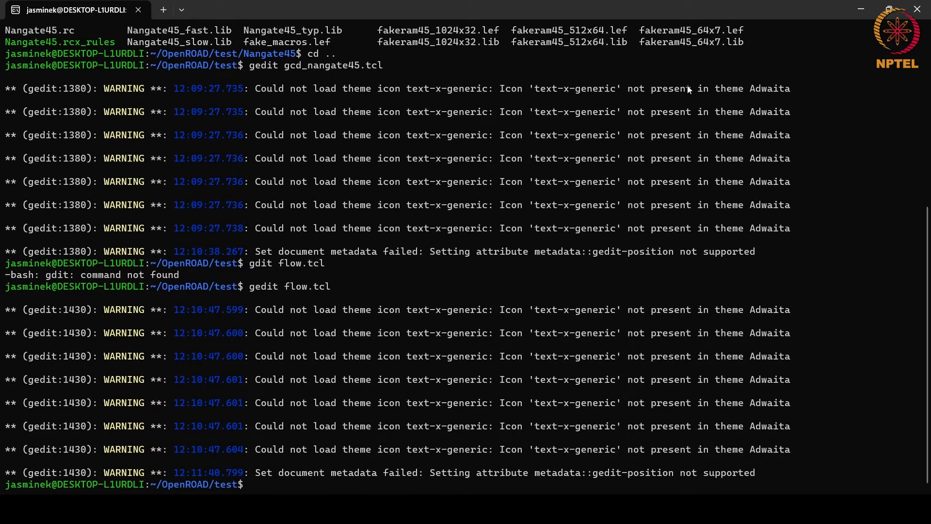
View gcd_nangate45_copy.tcl in gedit and close it without saving changes.
text(ge)
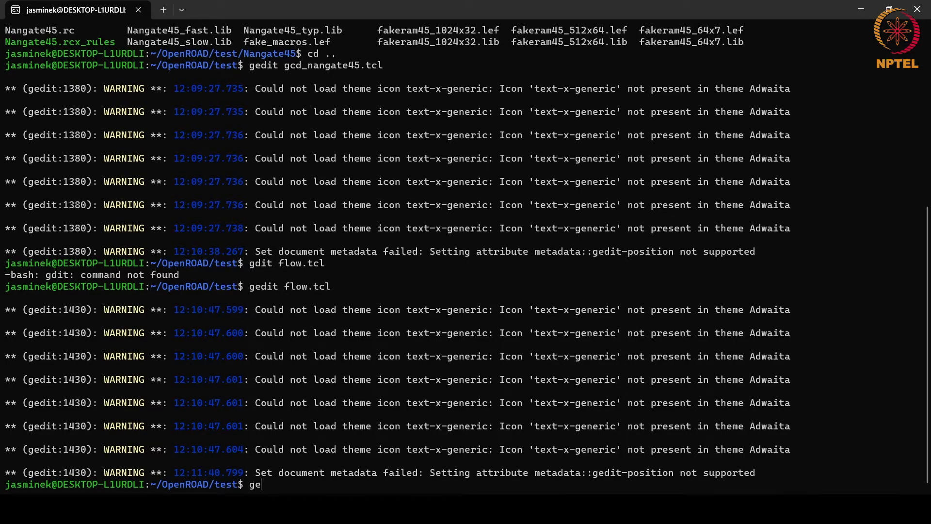
text(dit)
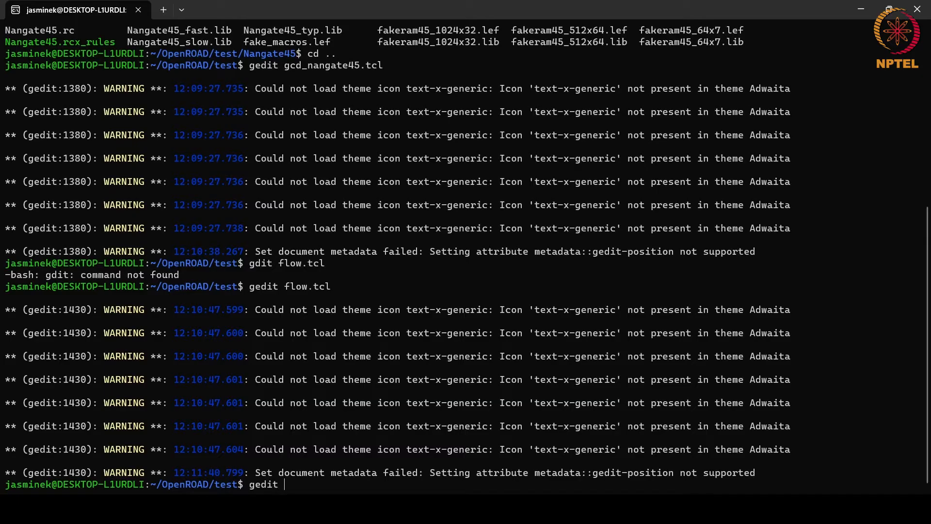
text(gcd_bn)
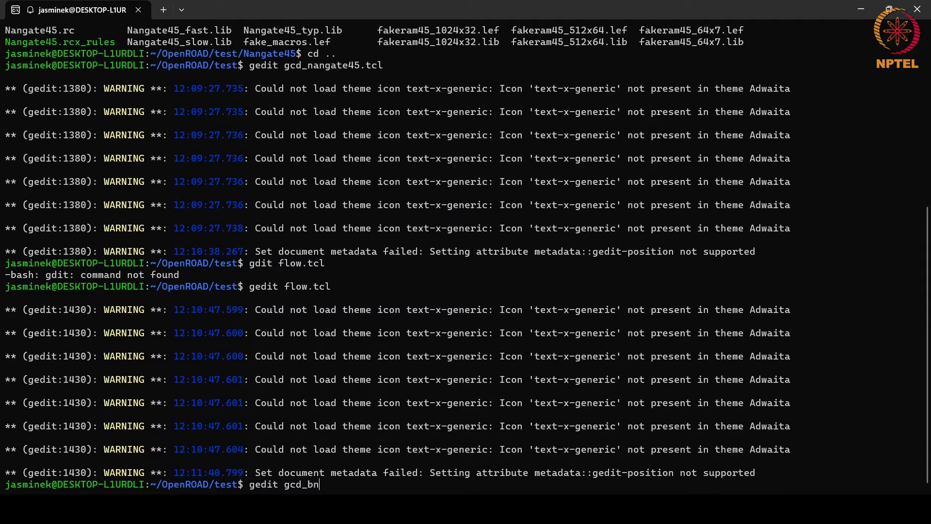
text(nangate45_)
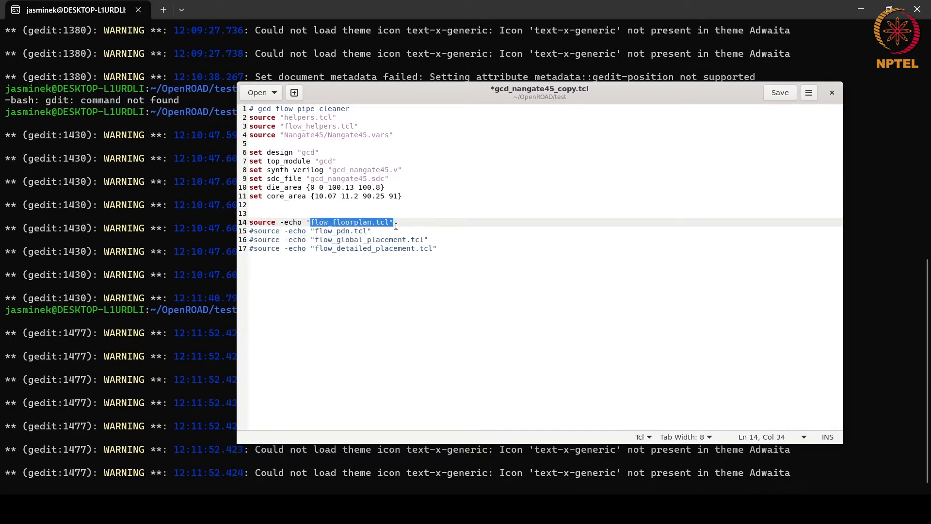
mouse_move(813, 199)
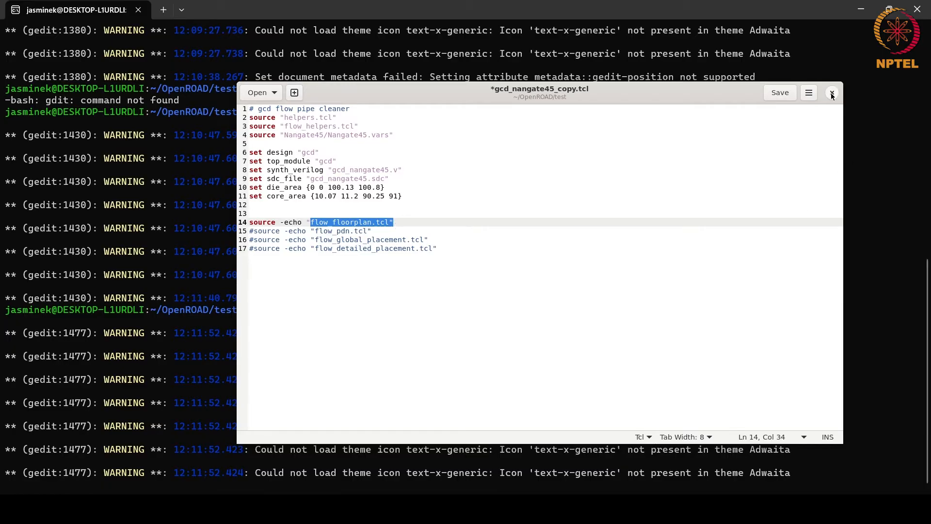
click(832, 93)
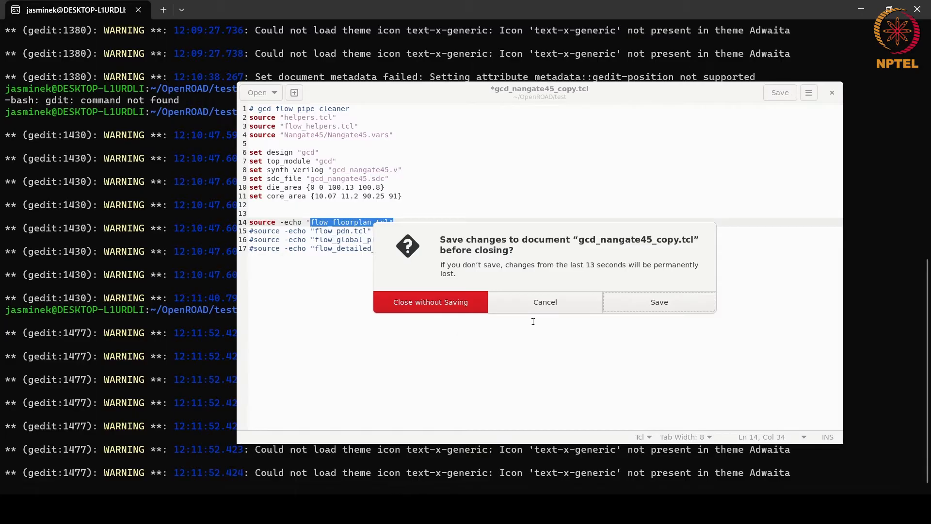
click(430, 302)
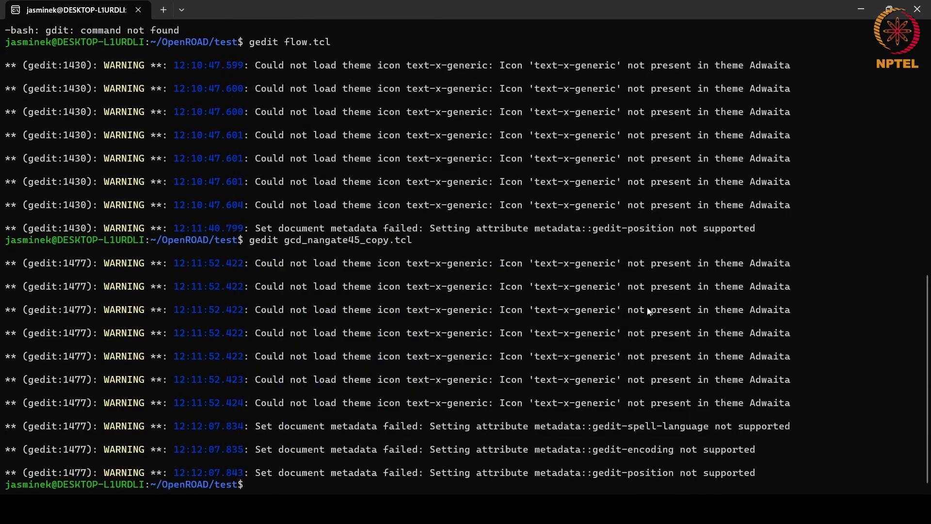
Launch gedit on flow_floorplan.tcl from the terminal.
text(gedit)
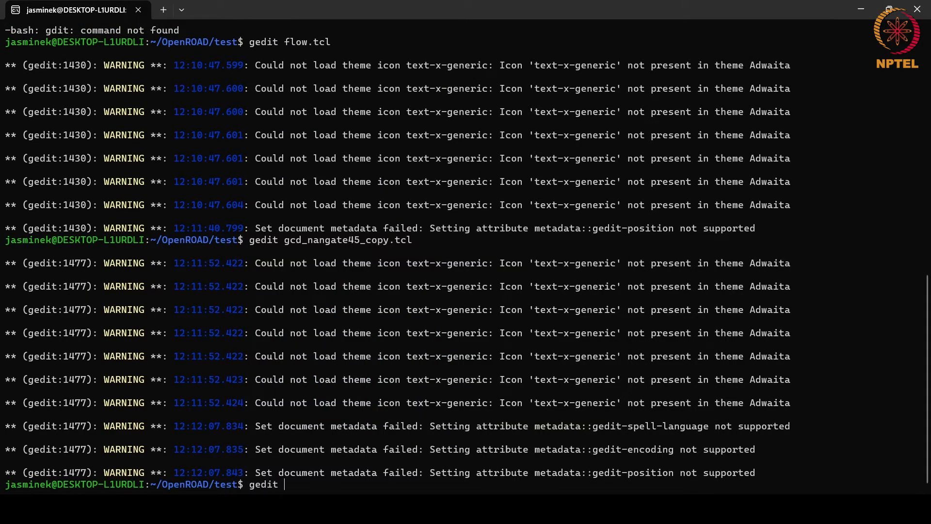
text(flow_floorplan.tcl)
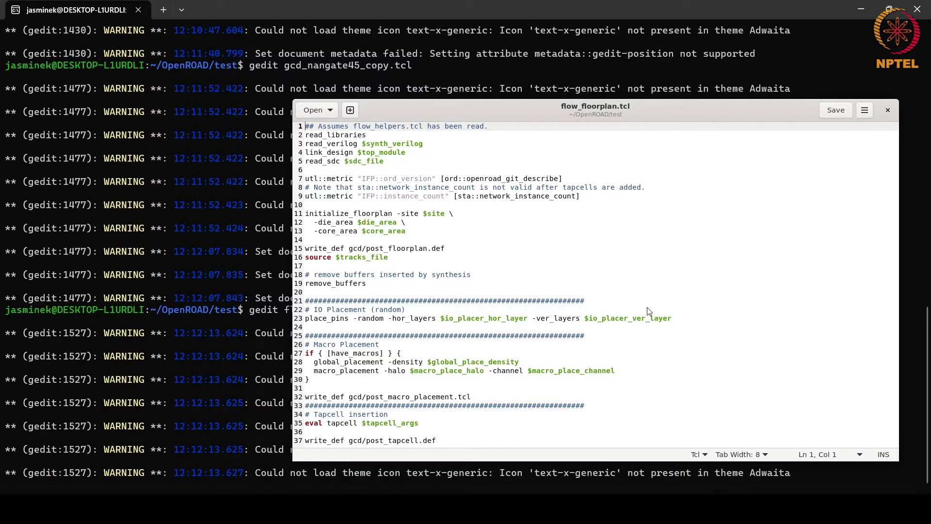
triple_click(378, 213)
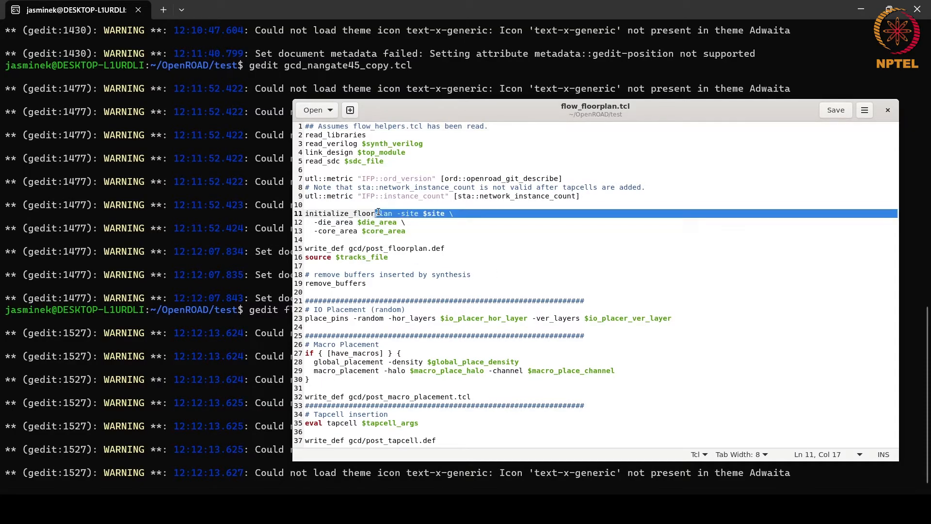
click(405, 231)
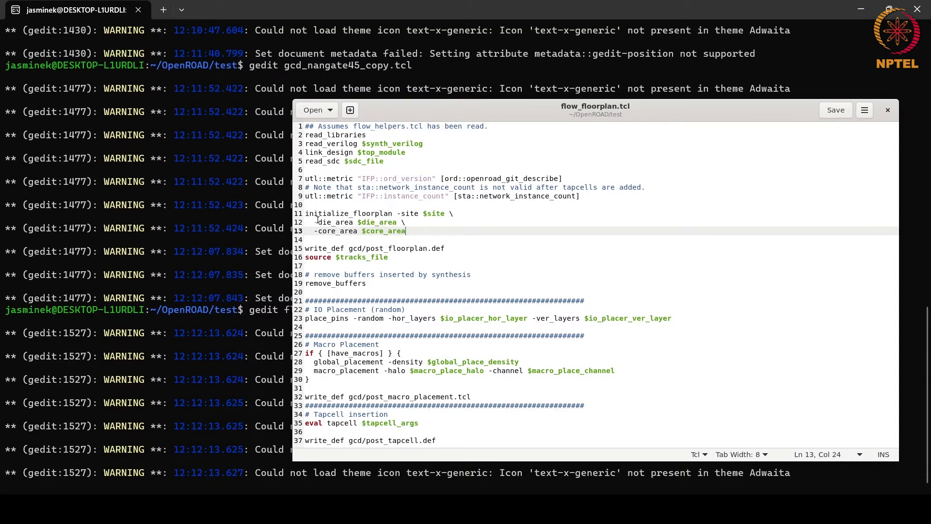
drag(306, 213, 407, 231)
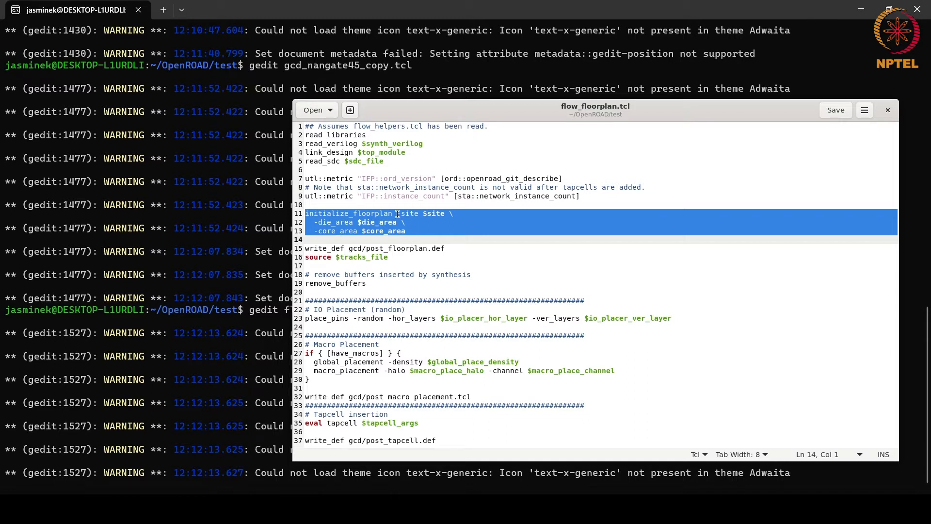
click(395, 214)
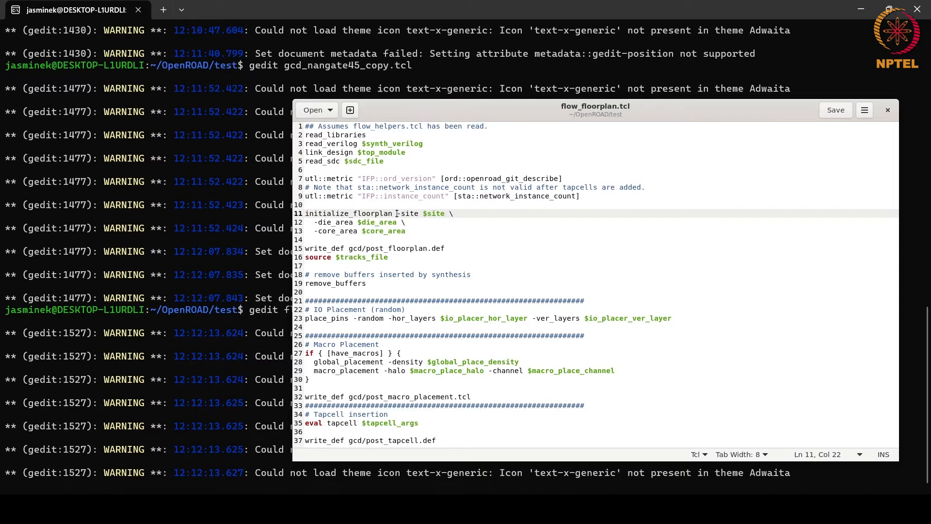
drag(396, 213, 453, 212)
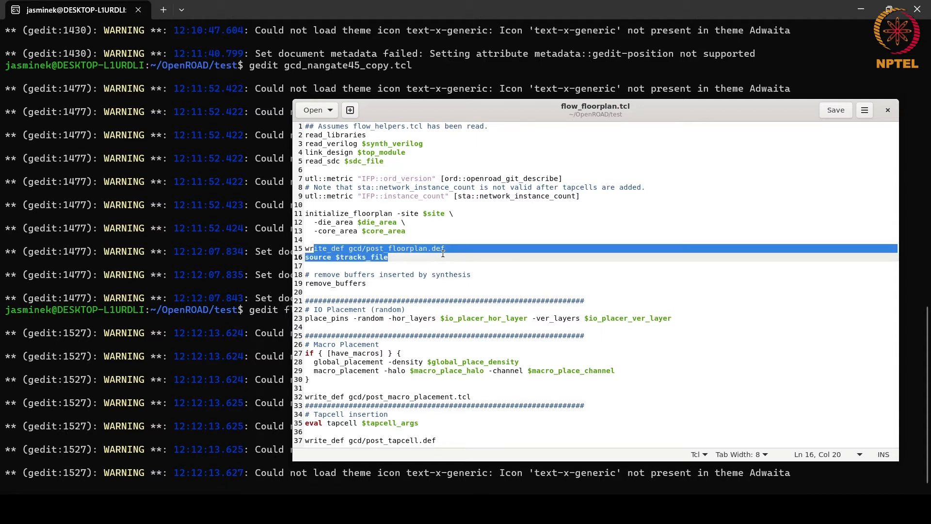
click(443, 247)
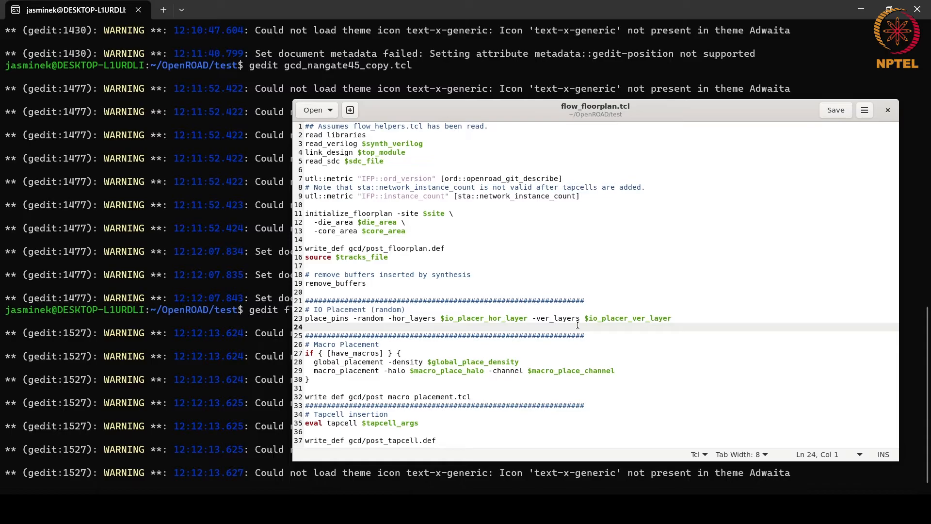
Highlight the Macro Placement heading, global_placement and macro_placement commands in flow_floorplan.tcl.
double_click(345, 344)
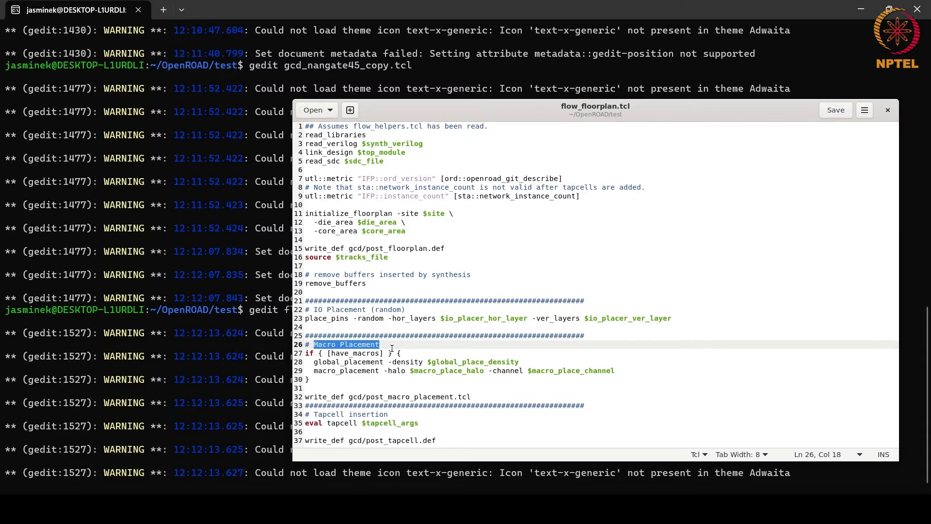
click(313, 362)
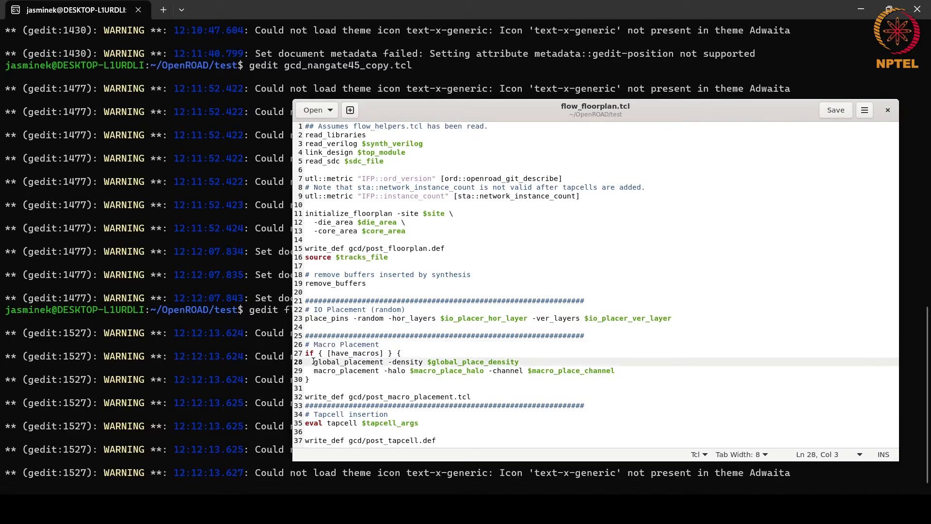
double_click(347, 362)
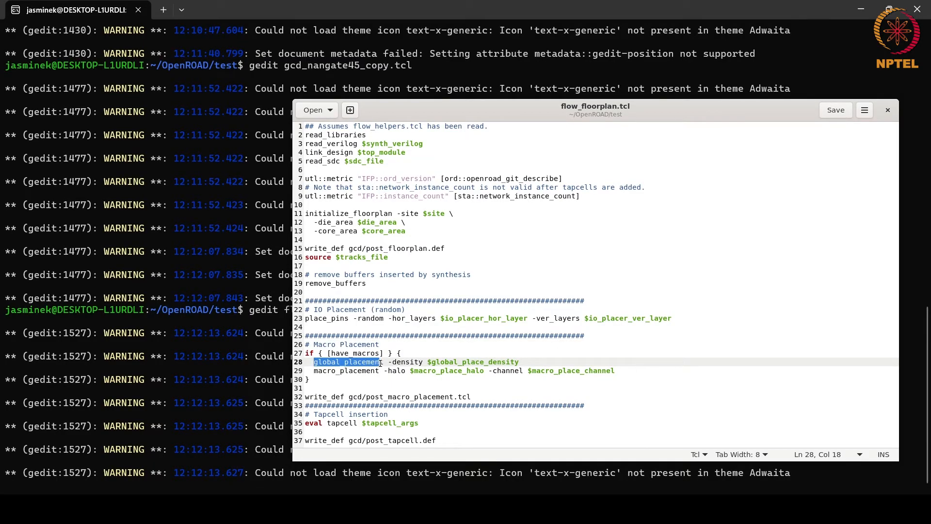
click(425, 361)
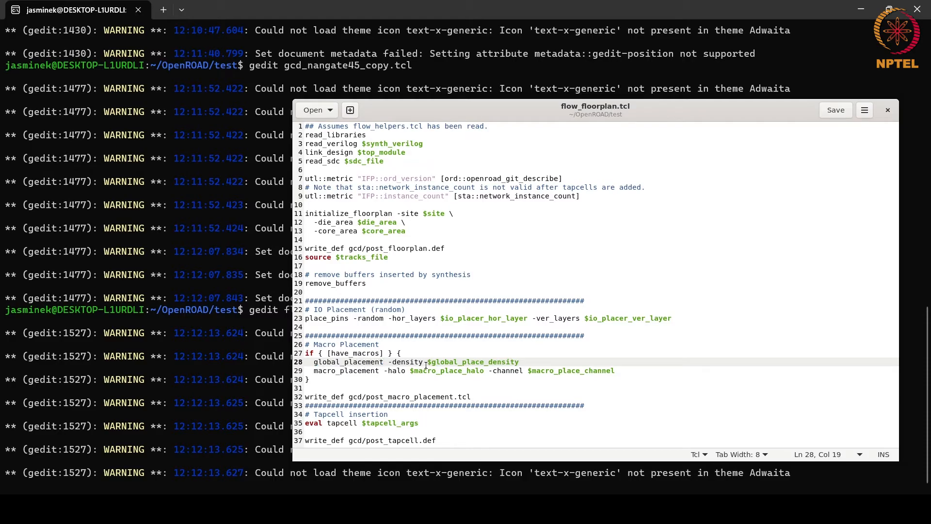
double_click(347, 370)
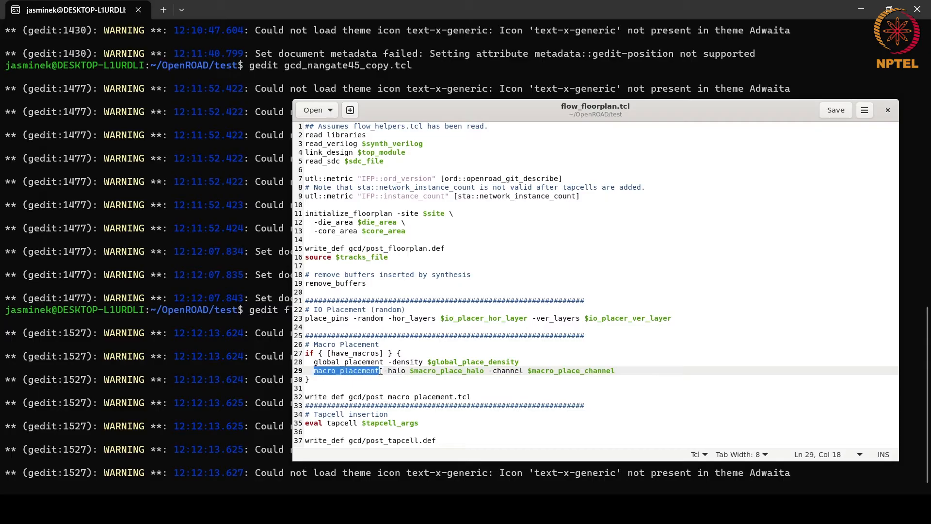
double_click(396, 370)
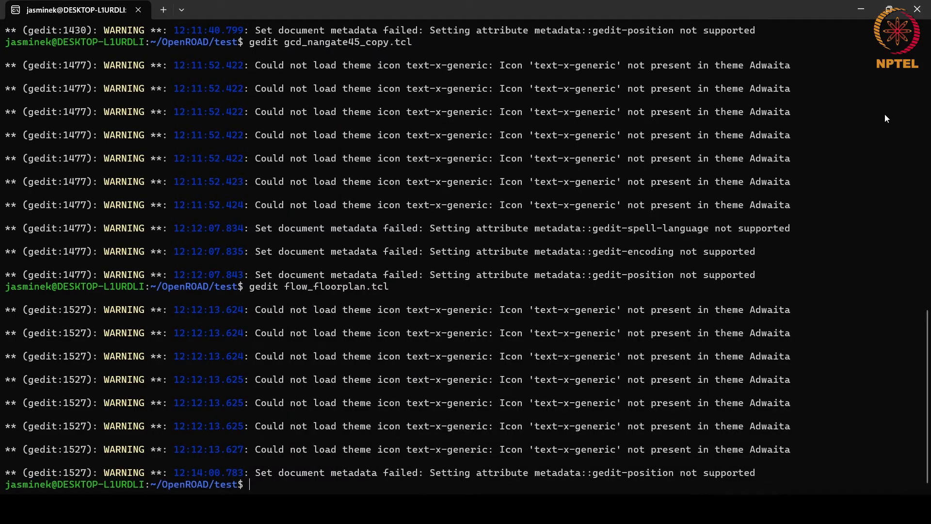
Enter openroad -gui -log gcd_logfile.log with the gcd_nangate45 script to launch the GUI.
text(openroad -)
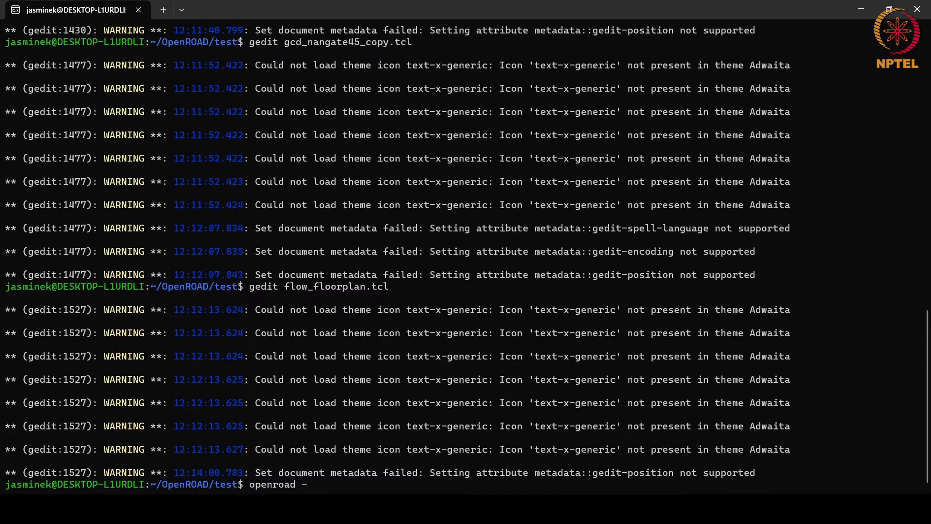
text(gui -lo)
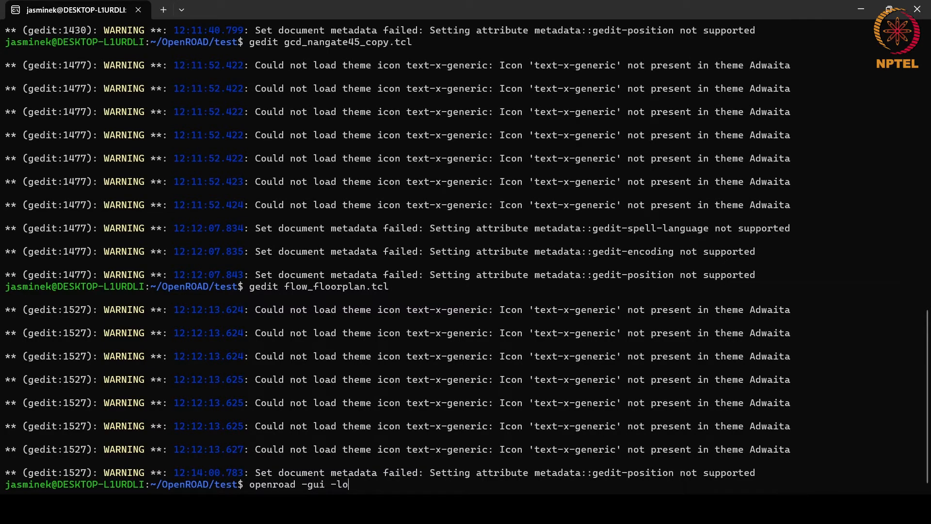
text(gfile)
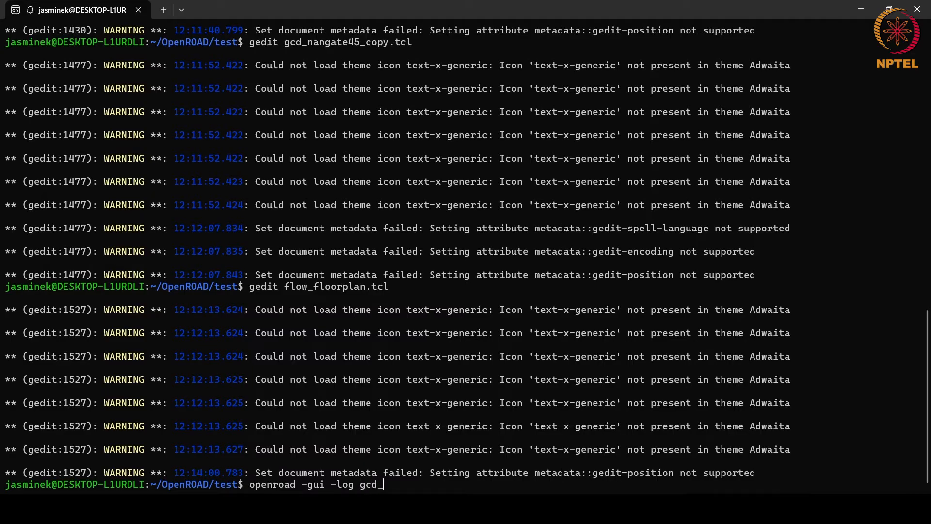
text(log)
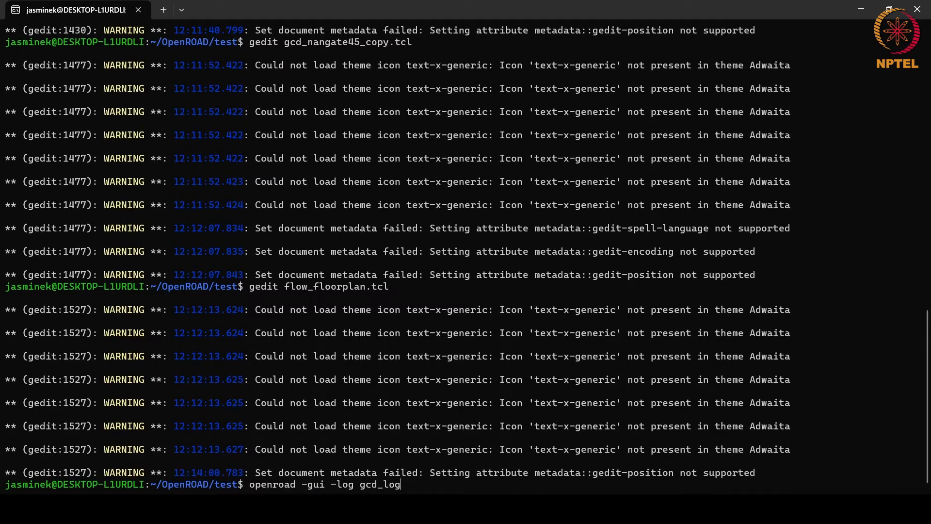
text(file.log)
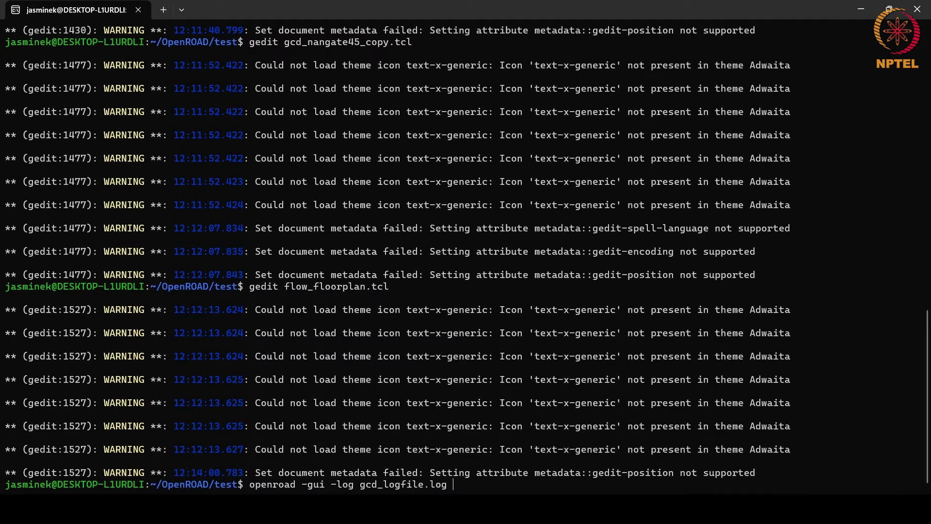
text(gcd_)
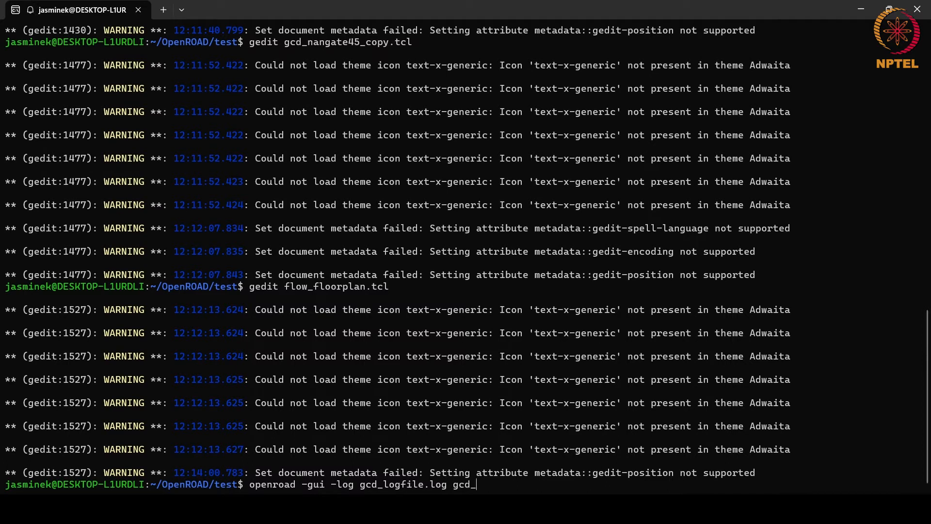
text(nangate45)
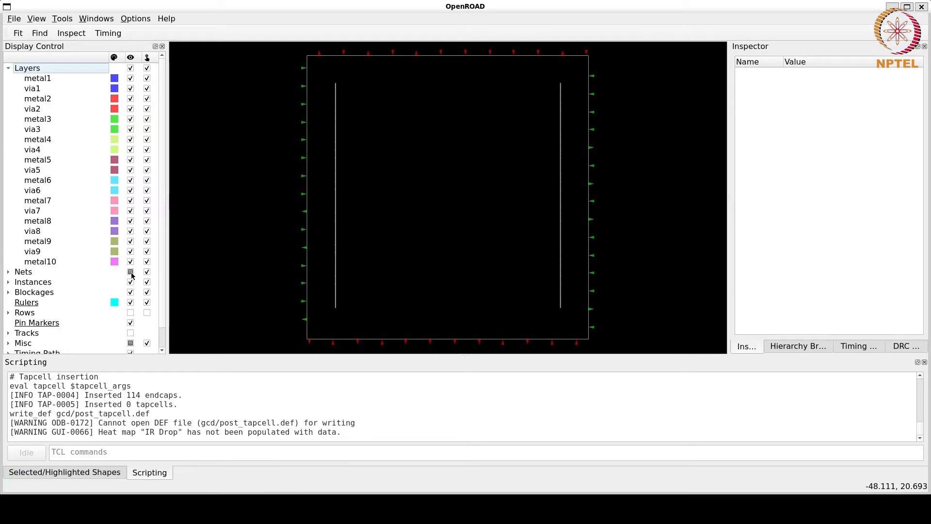
Enable Rows visibility in Display Control to show the placement rows in the core.
click(130, 312)
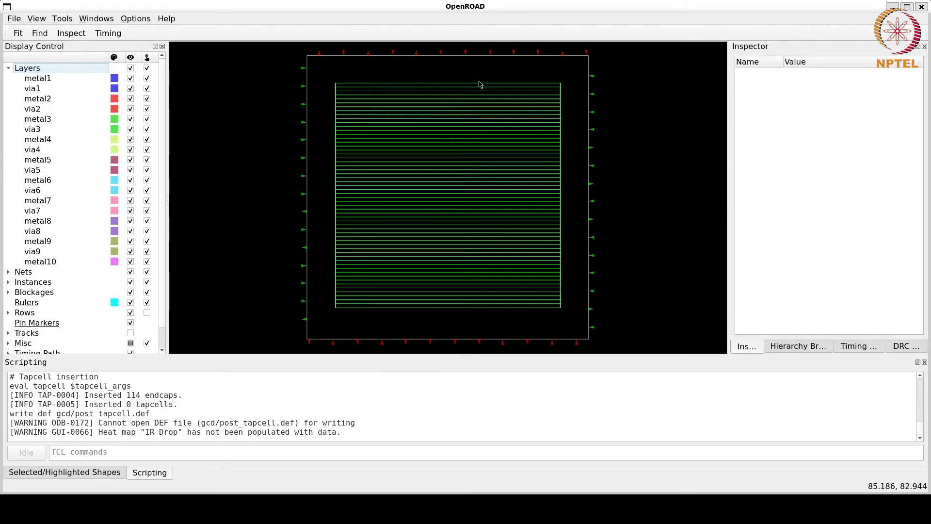
mouse_move(317, 61)
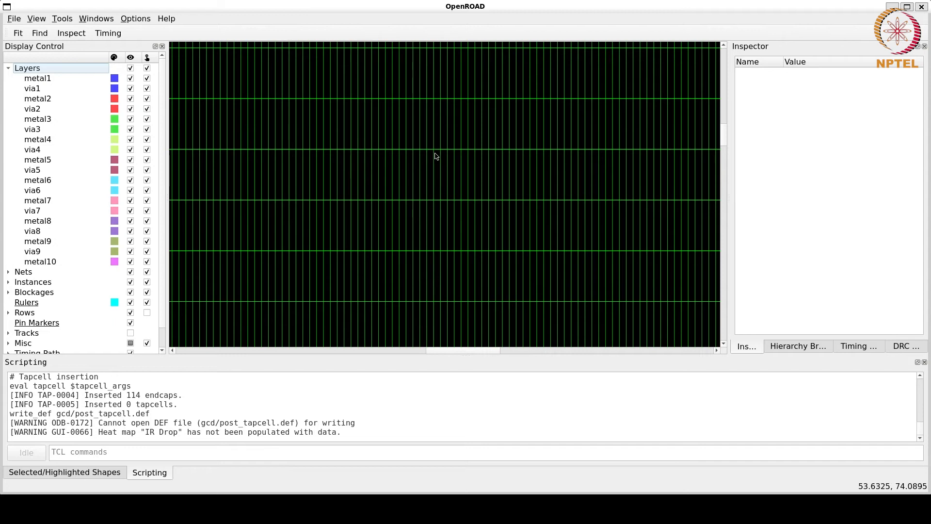
mouse_move(432, 156)
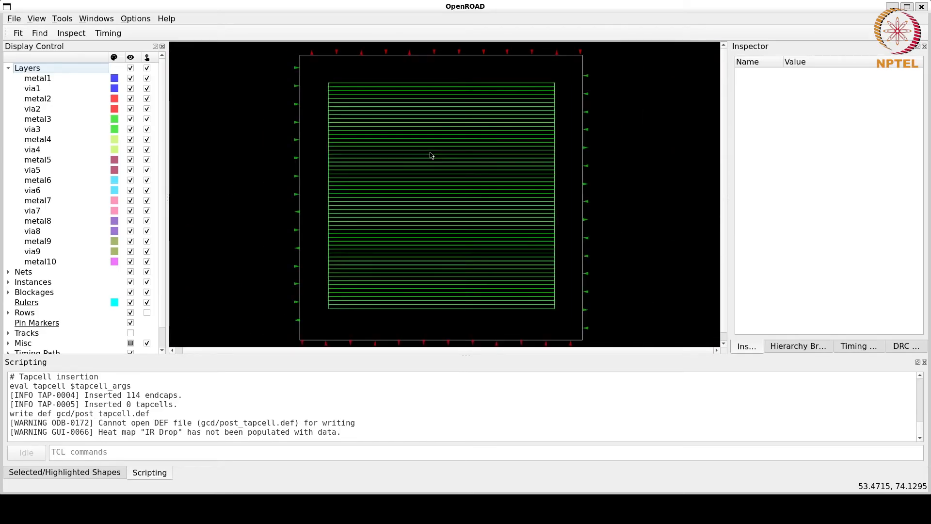
mouse_move(305, 306)
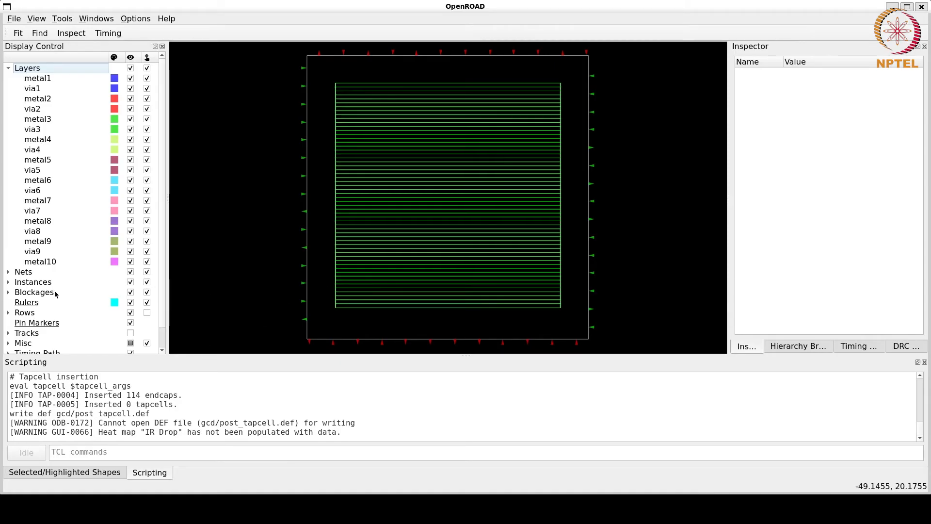
Expand the Instances and Physical categories and mark the tapcell insertion commands in the log.
click(9, 281)
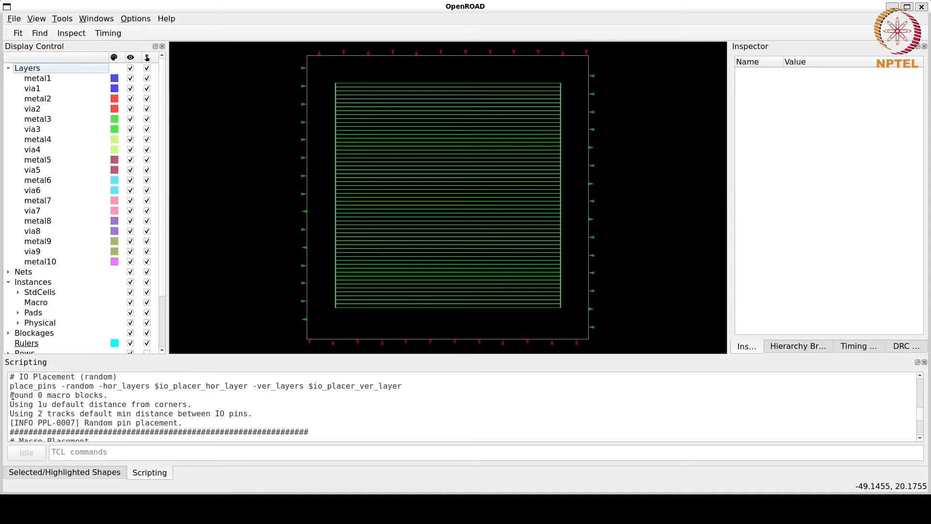
double_click(58, 395)
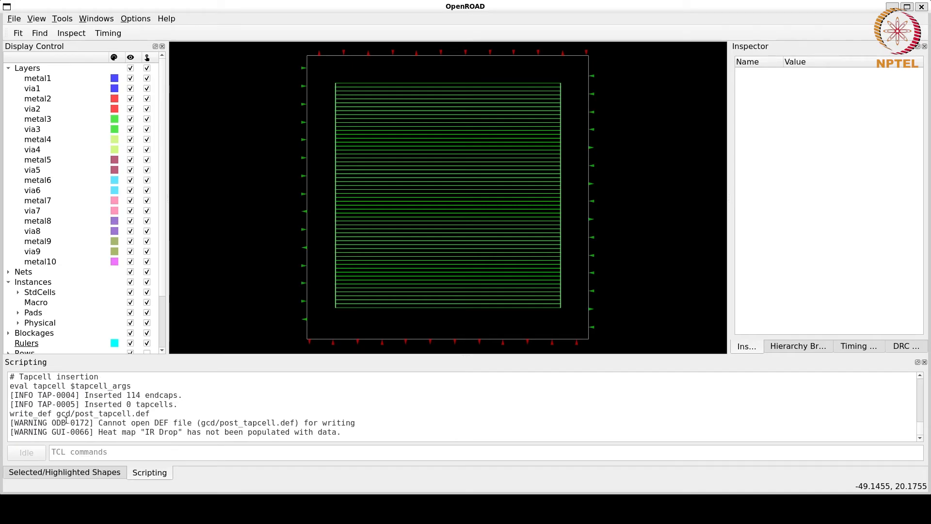
drag(10, 377, 122, 385)
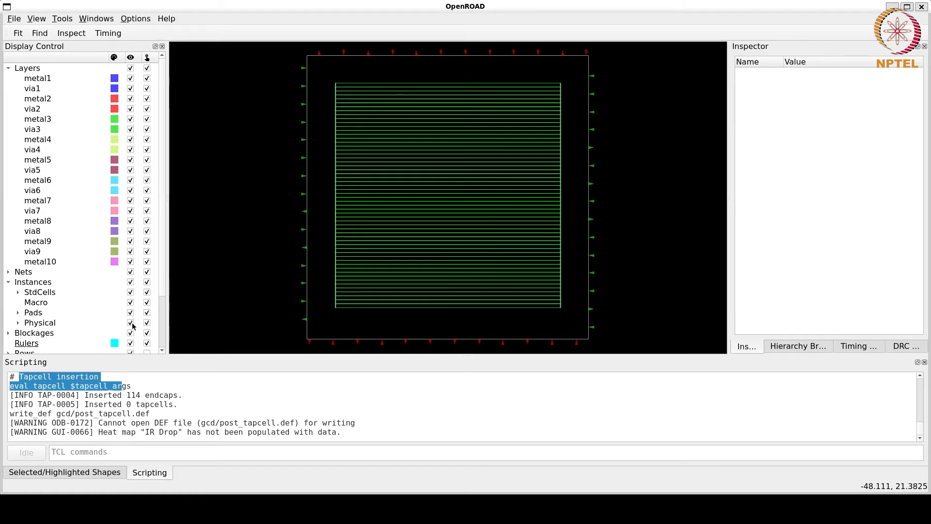
click(18, 322)
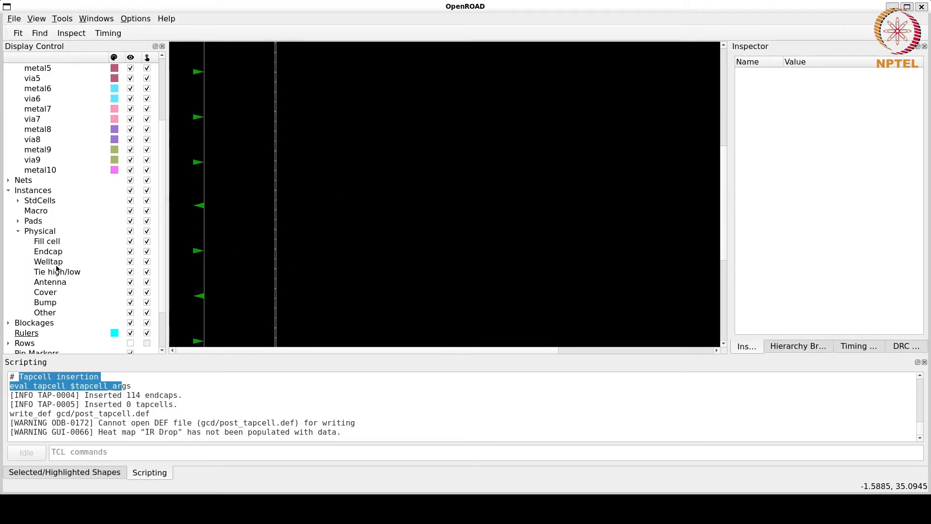
Toggle Welltap visibility off and on, redisplay the rows, and request OpenROAD exit.
click(130, 261)
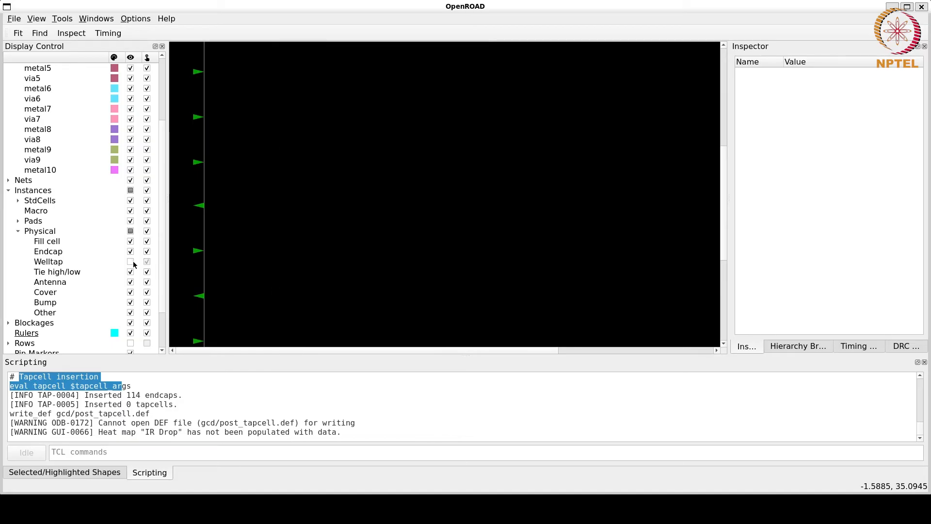
click(130, 261)
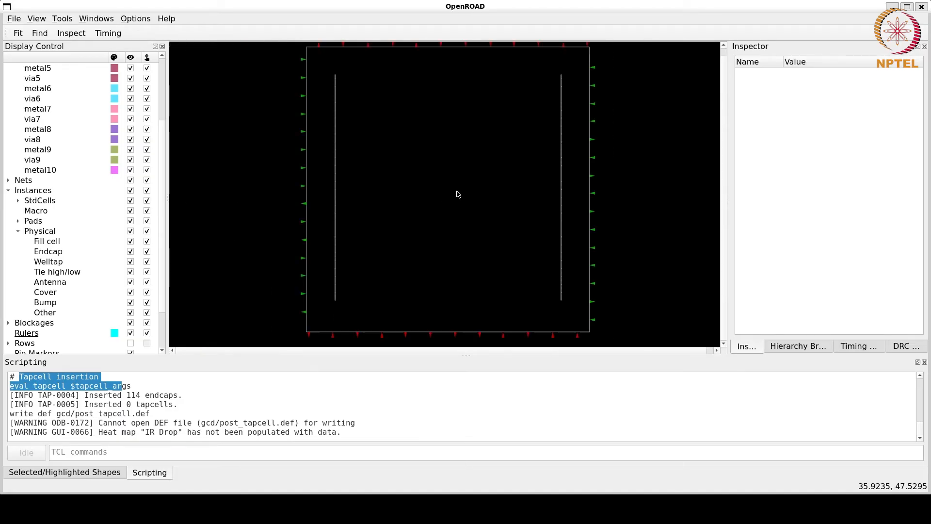
click(130, 261)
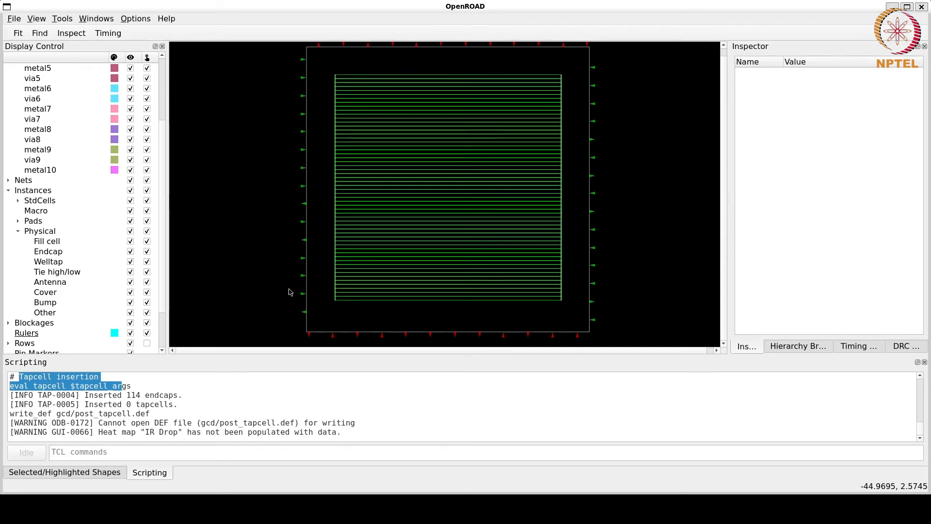
mouse_move(526, 103)
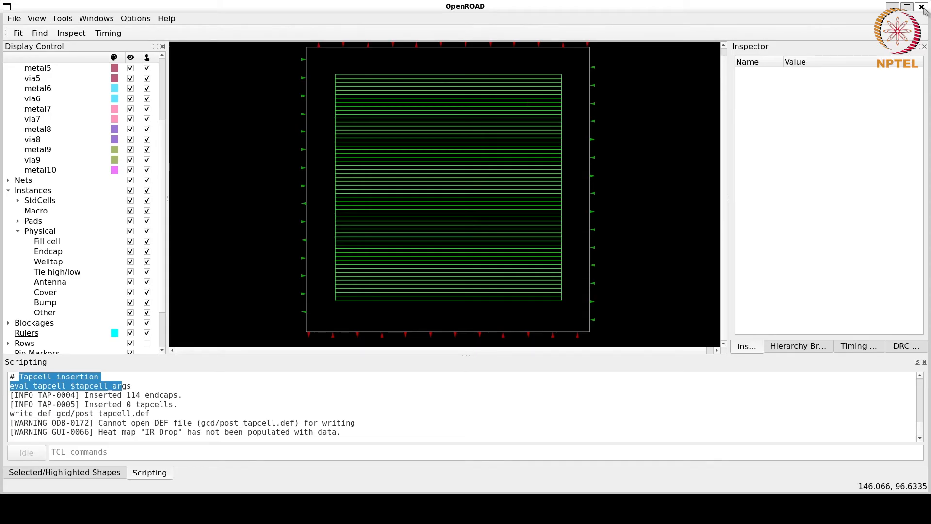
click(925, 7)
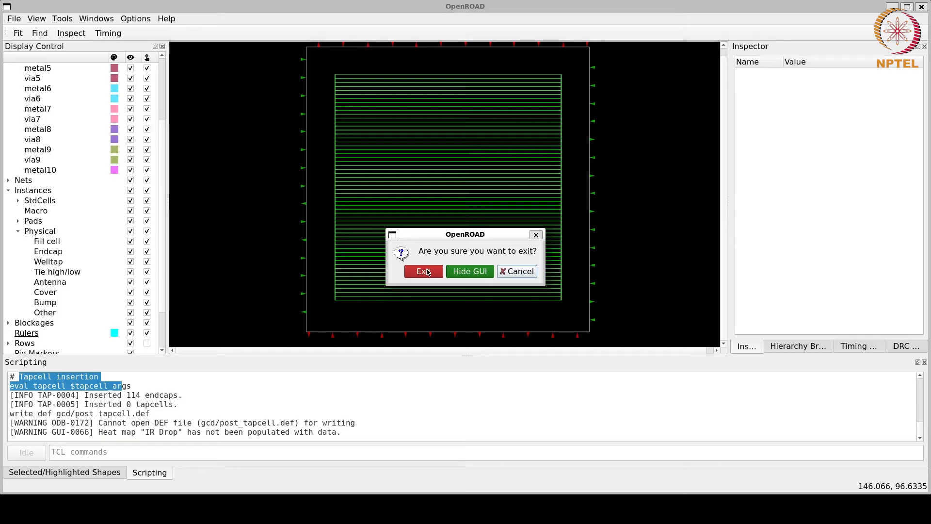
Confirm the exit, edit gcd_nangate45_copy.tcl to source flow_pdn.tcl, close it and start opening flow_pdn.tcl.
click(423, 271)
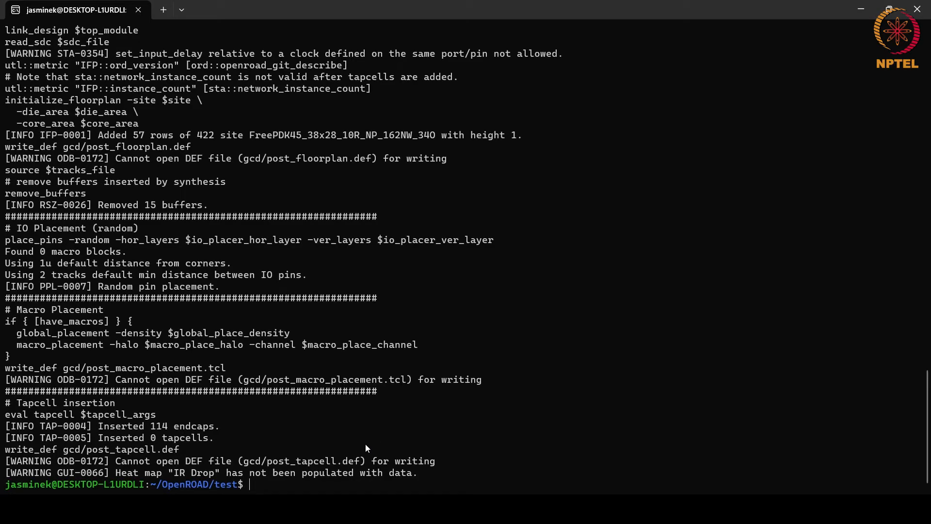
text(gedit gcd_nangate45_copy.tcl)
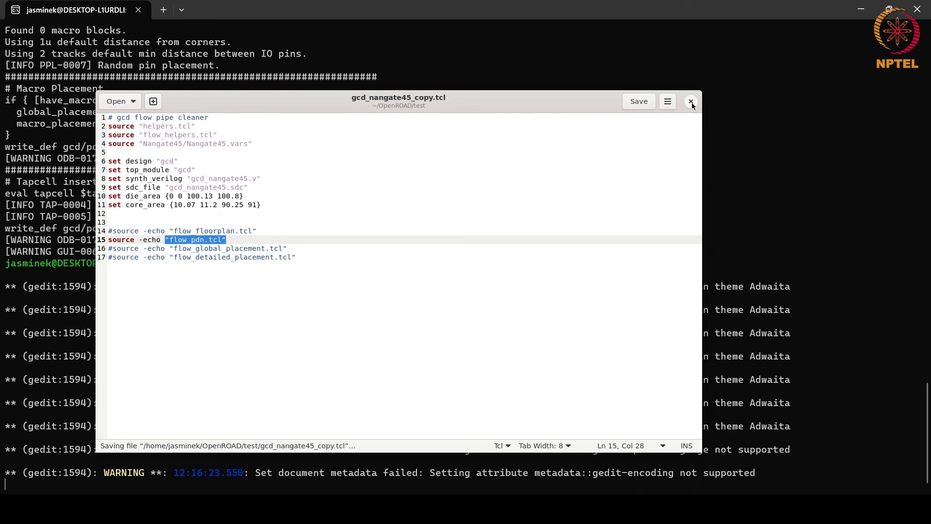
click(691, 101)
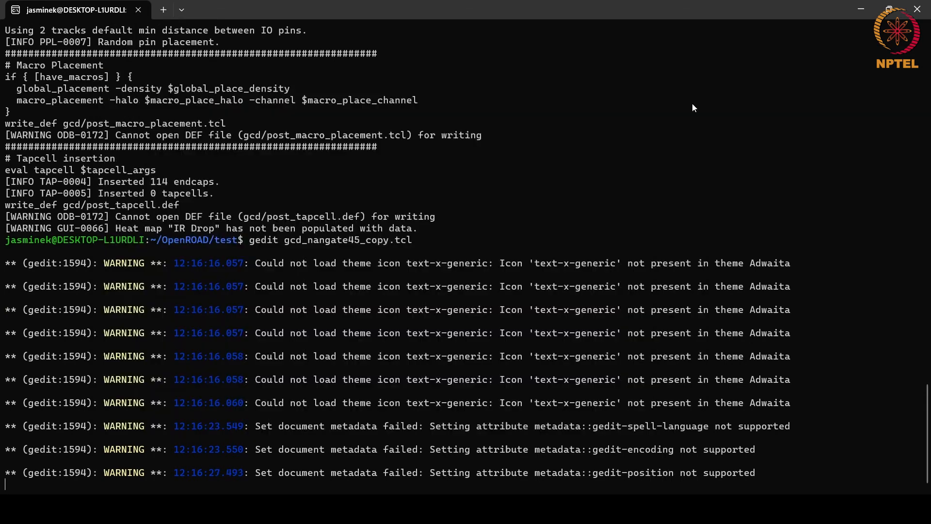
text(gedit f)
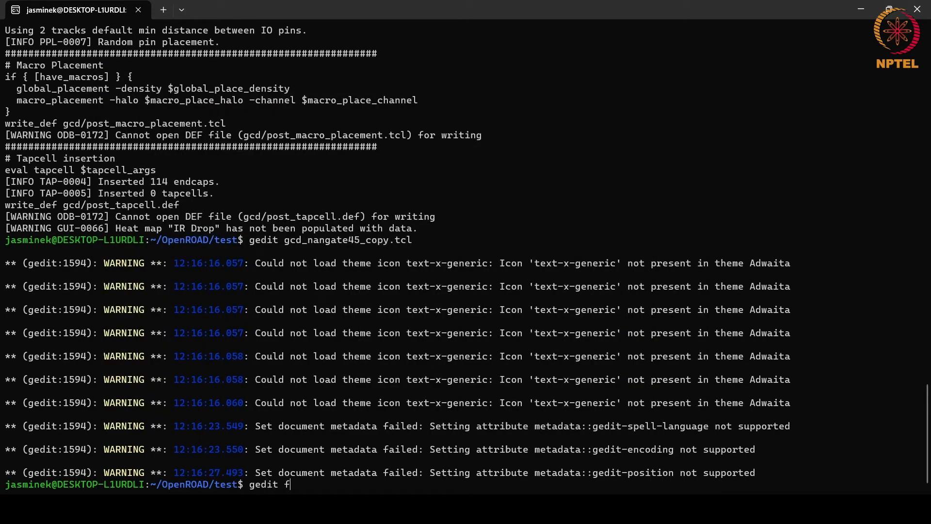
text(low_)
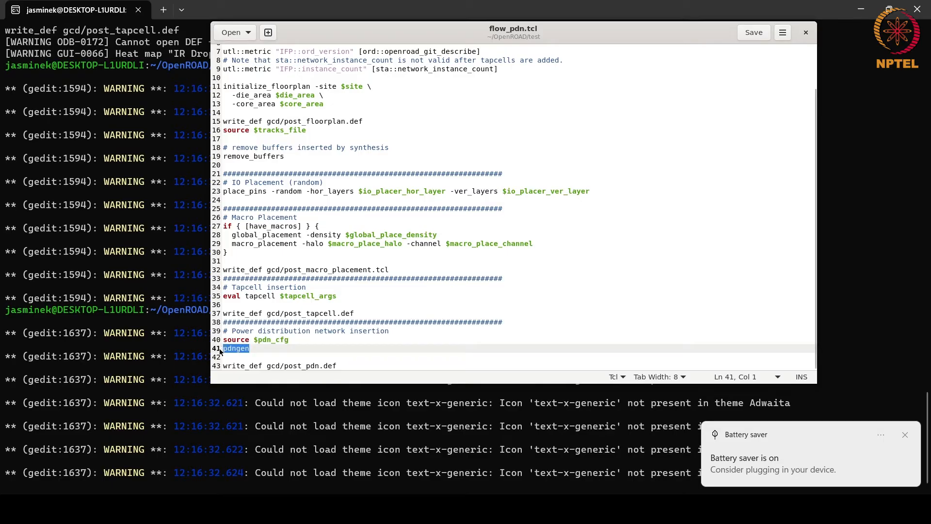
mouse_move(222, 359)
text(gedit flow_pdn.tcl)
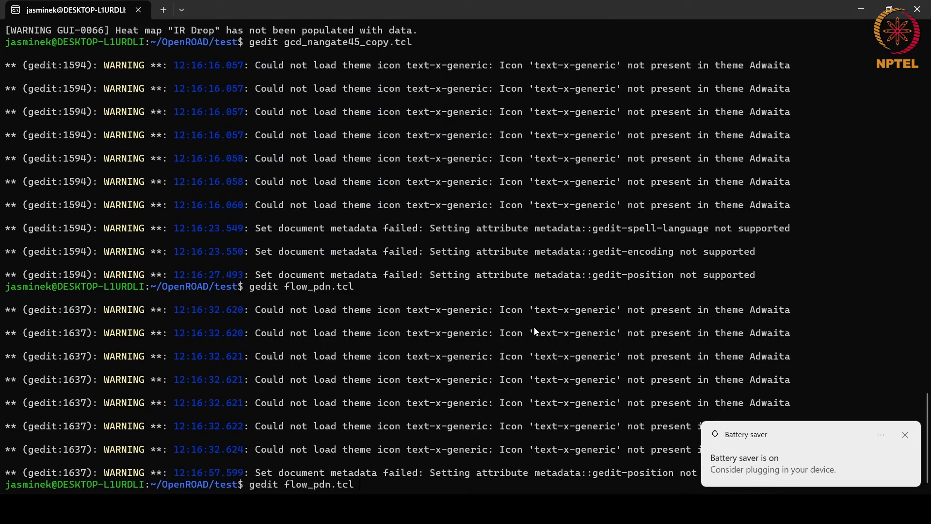
Relaunch OpenROAD GUI on gcd_nangate45_copy.tcl, hide the rows and toggle pin markers.
text(openroad -gui -log gcd_logfile.log gcd_nangate45_copy.tcl)
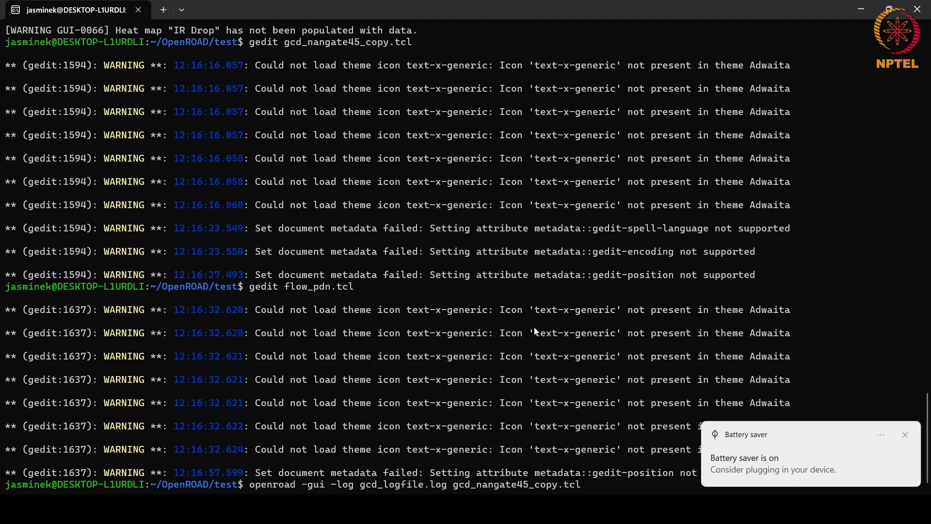
key(Return)
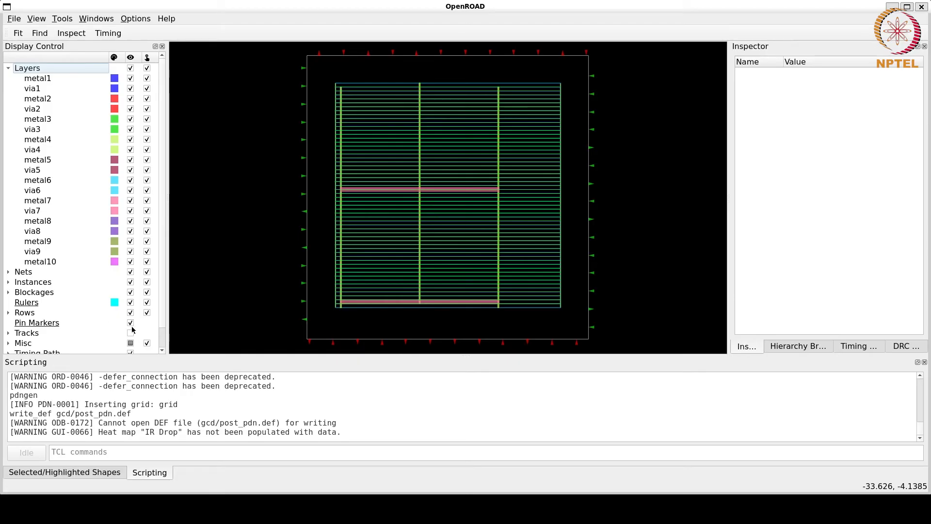
click(147, 312)
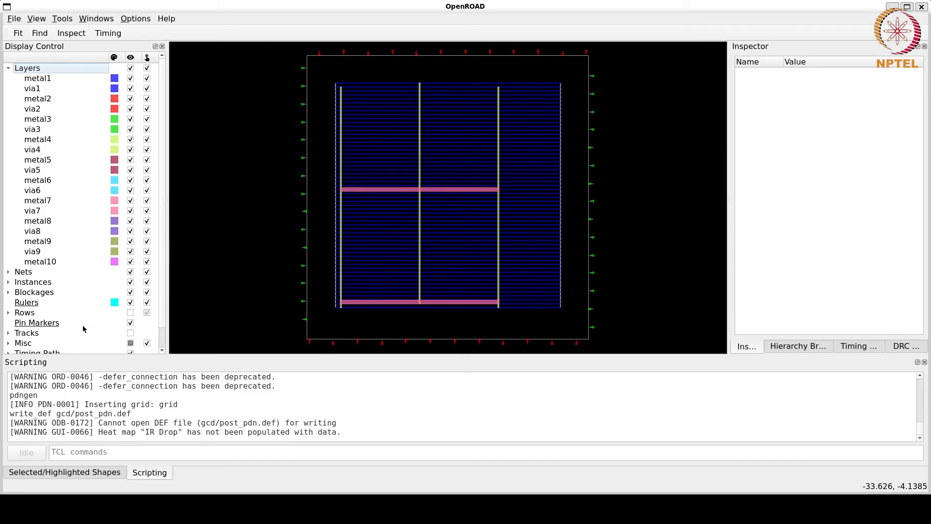
click(130, 322)
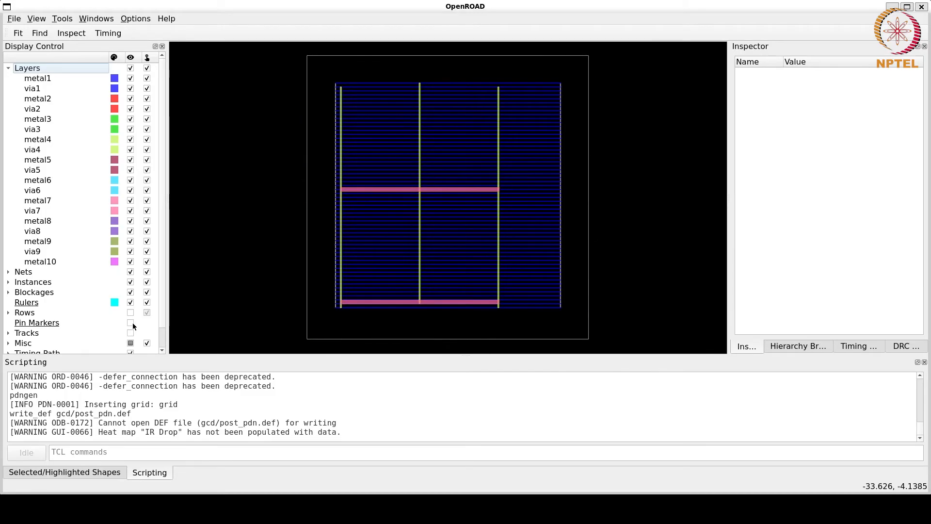
click(130, 322)
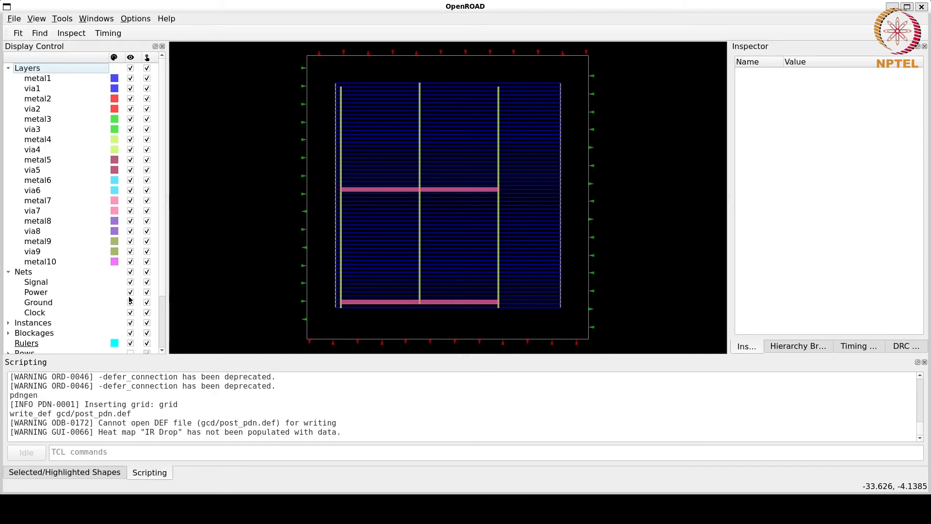
Hide all nets, then show only the Power and Ground nets to reveal the PDN grid.
click(130, 271)
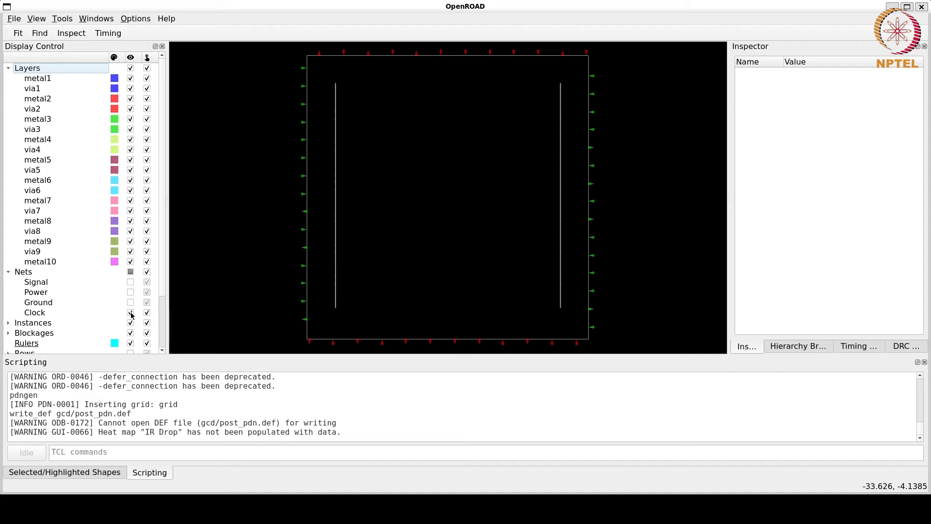
click(130, 292)
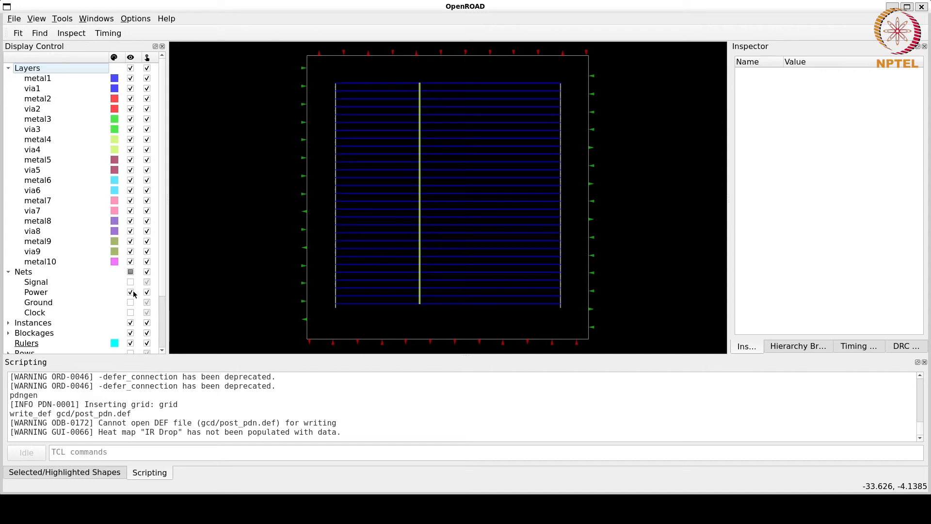
click(130, 303)
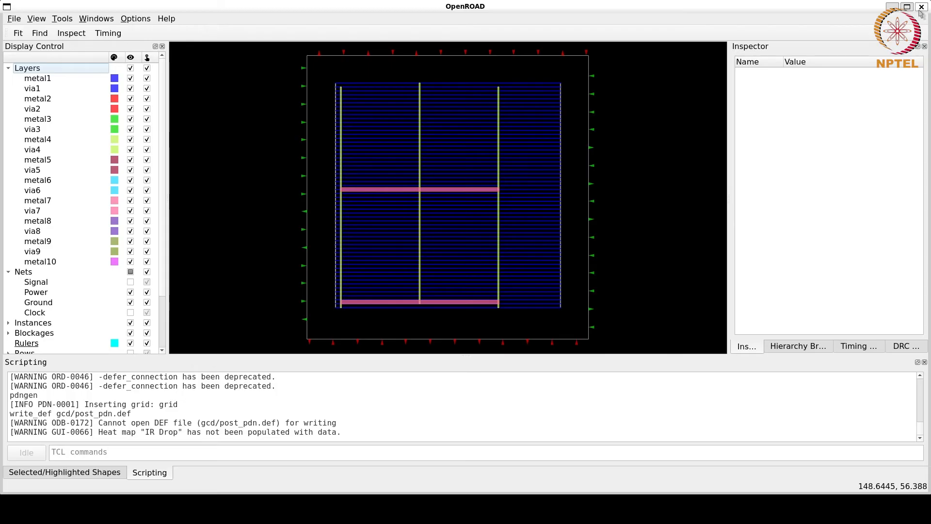
Exit OpenROAD with confirmation and close the gcd_nangate45_copy.tcl script in gedit.
click(920, 6)
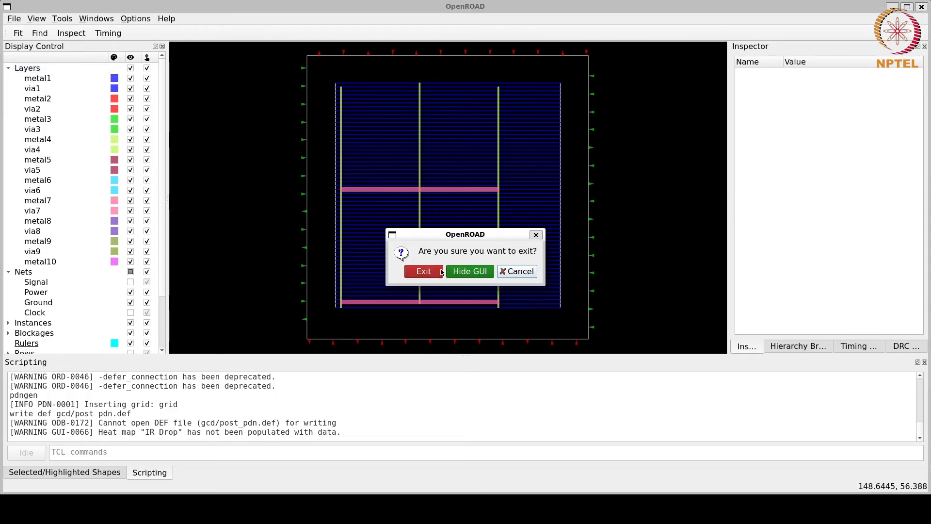
click(423, 271)
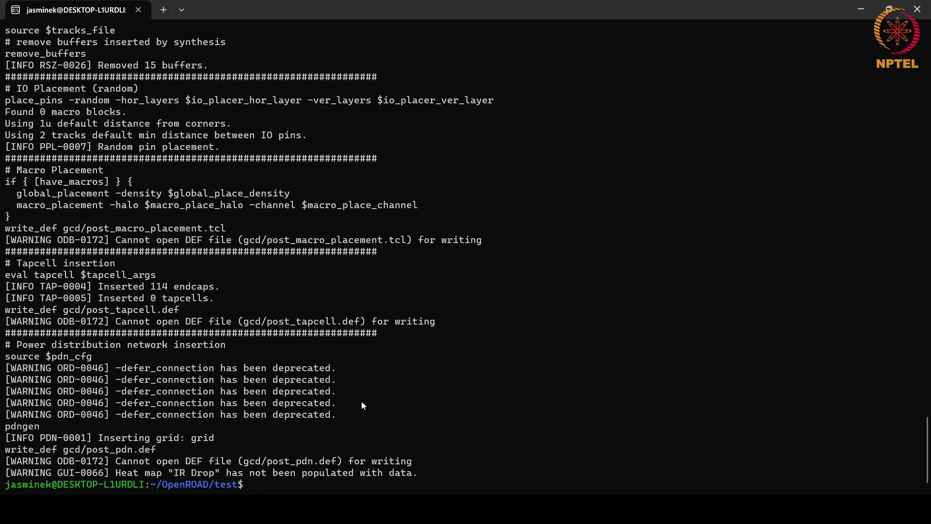
text(gedit flow_pdn.tcl)
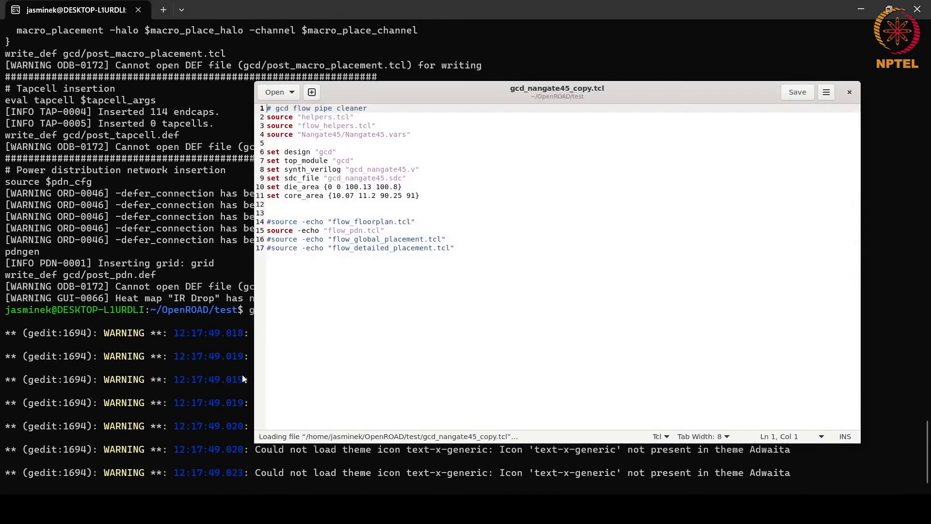
click(271, 239)
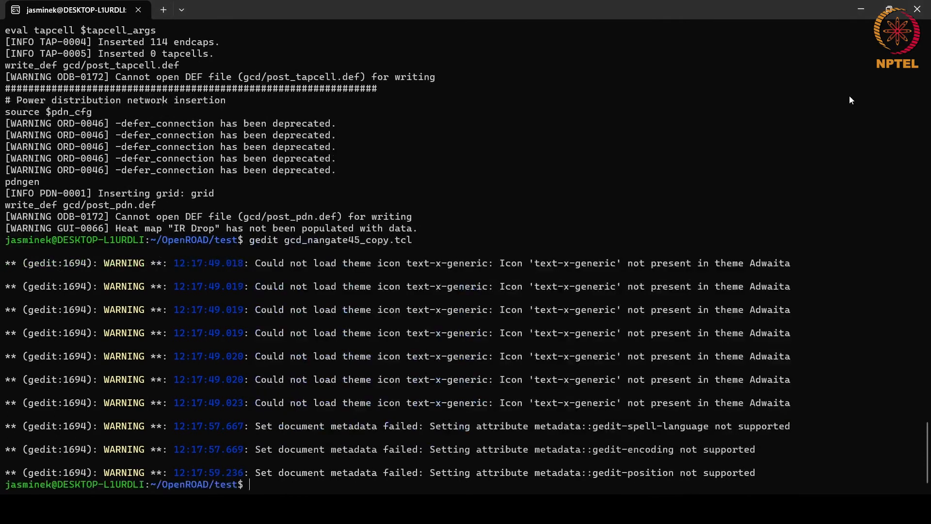
Launch gedit flow_global_placement.tcl from the terminal to review the placement script.
text(gedit flow_)
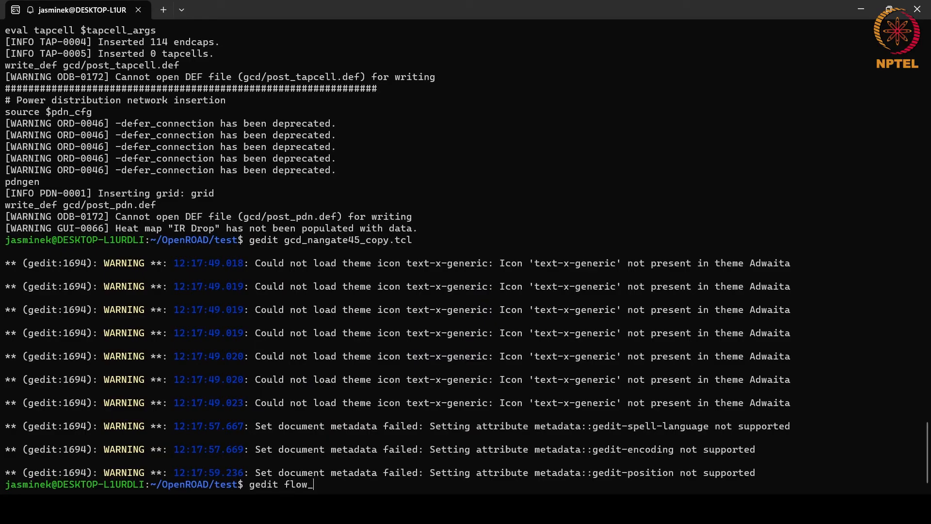
key(Return)
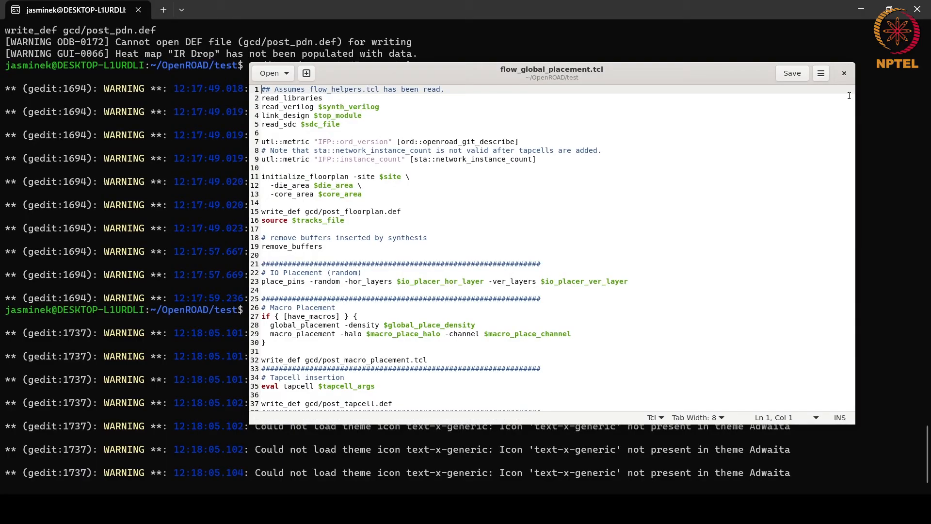
scroll(down, 3)
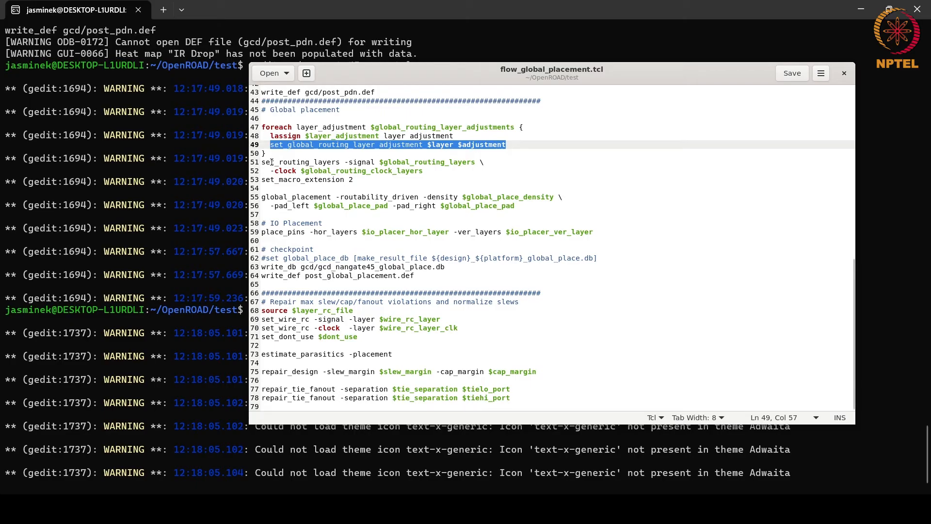
drag(269, 162, 439, 171)
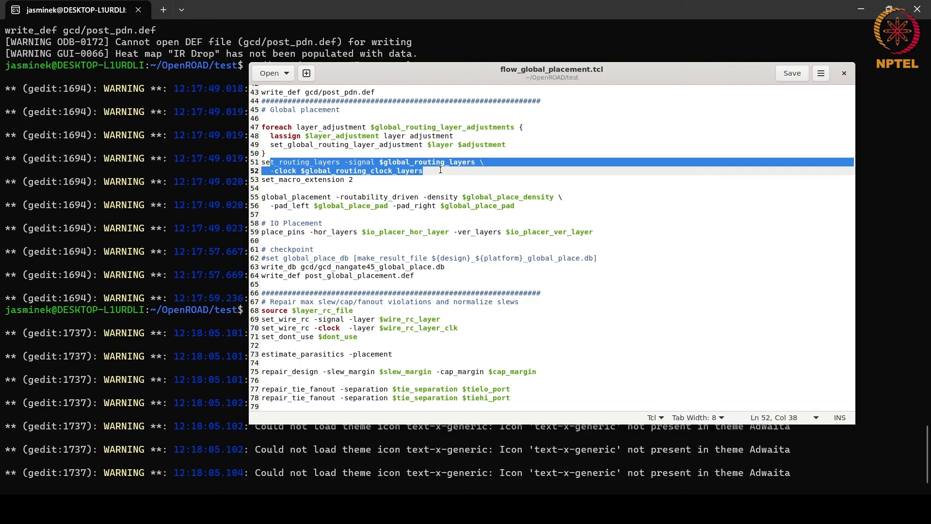
click(261, 188)
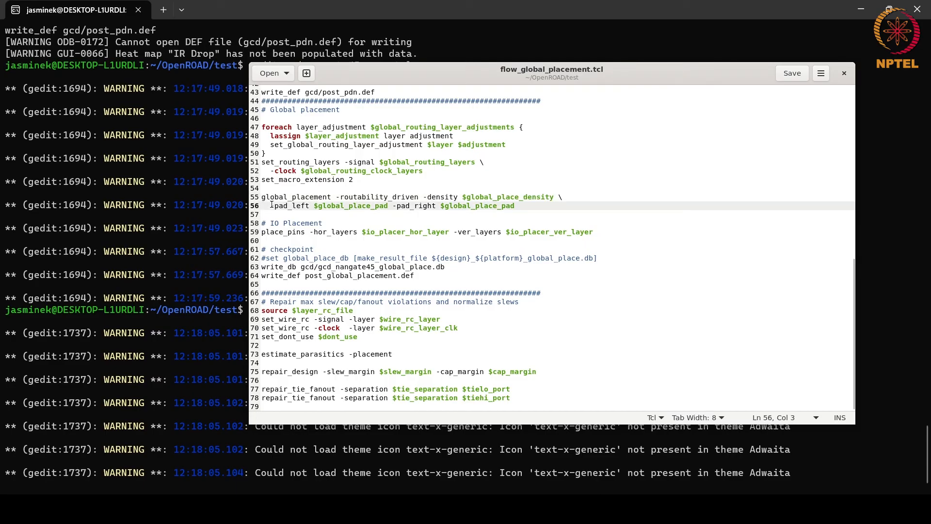
triple_click(392, 205)
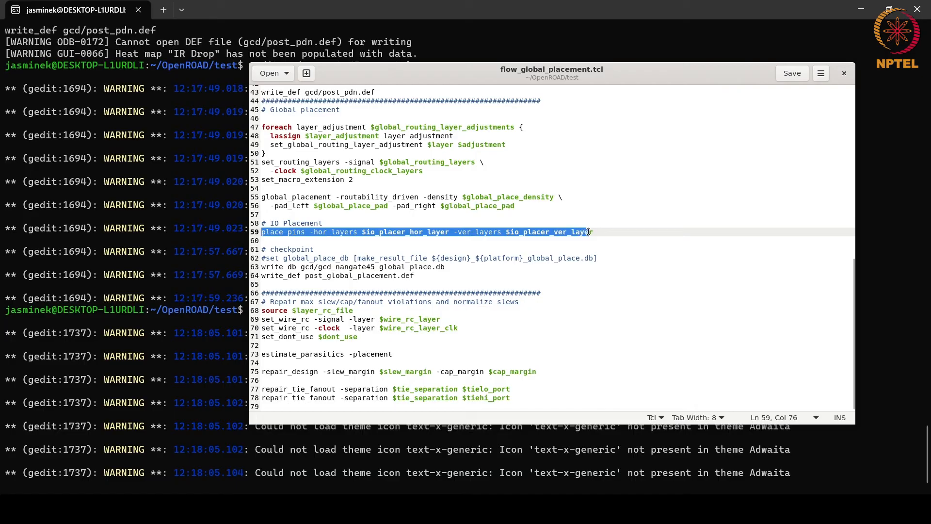
click(591, 232)
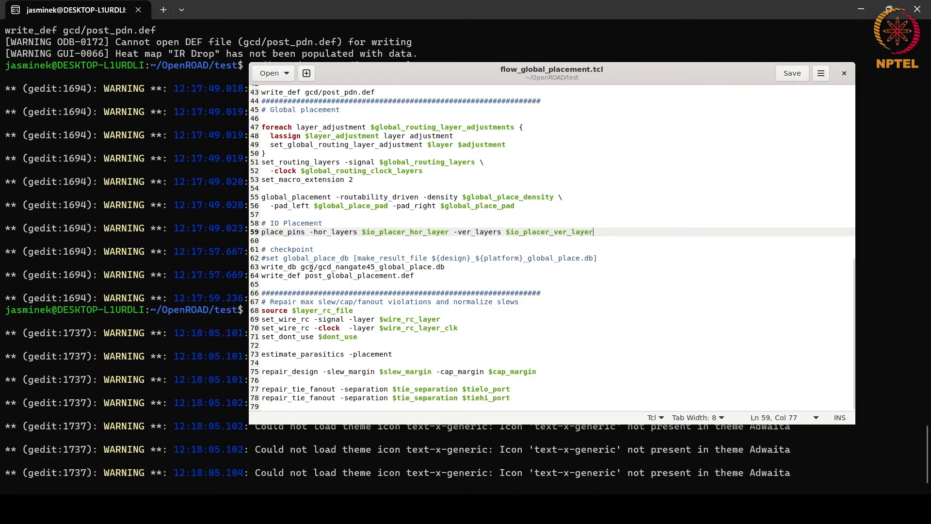
drag(263, 267, 414, 276)
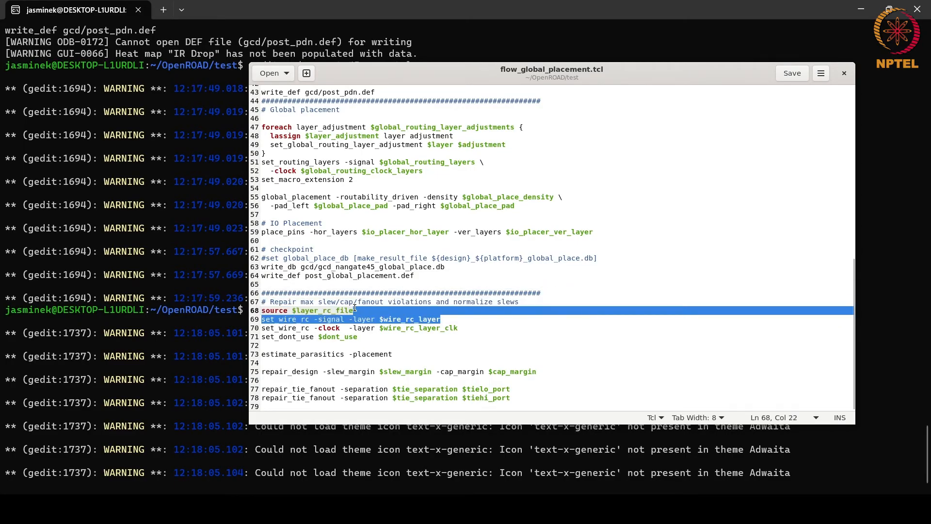
click(318, 311)
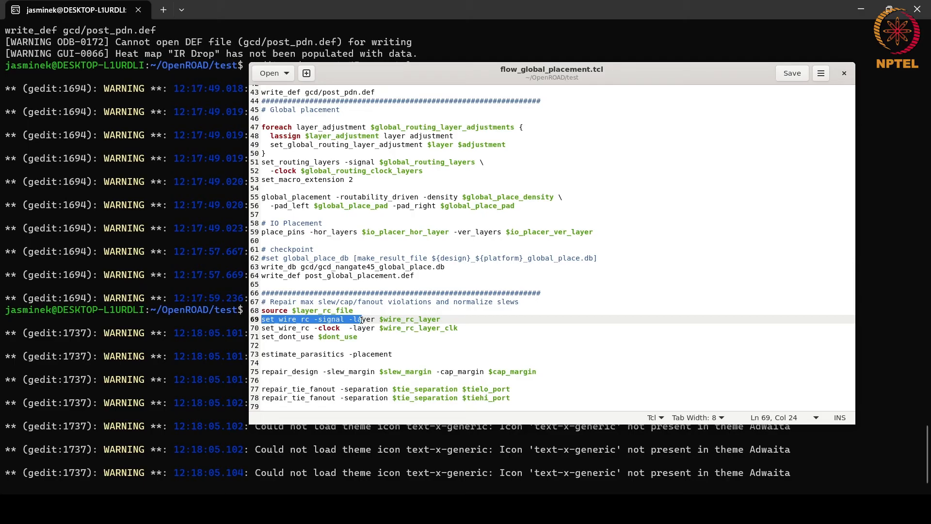
click(361, 319)
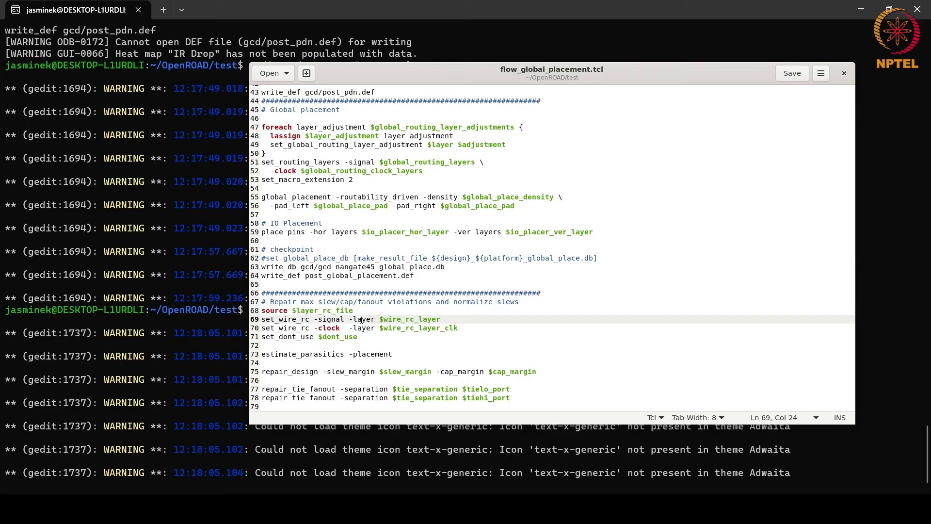
double_click(326, 328)
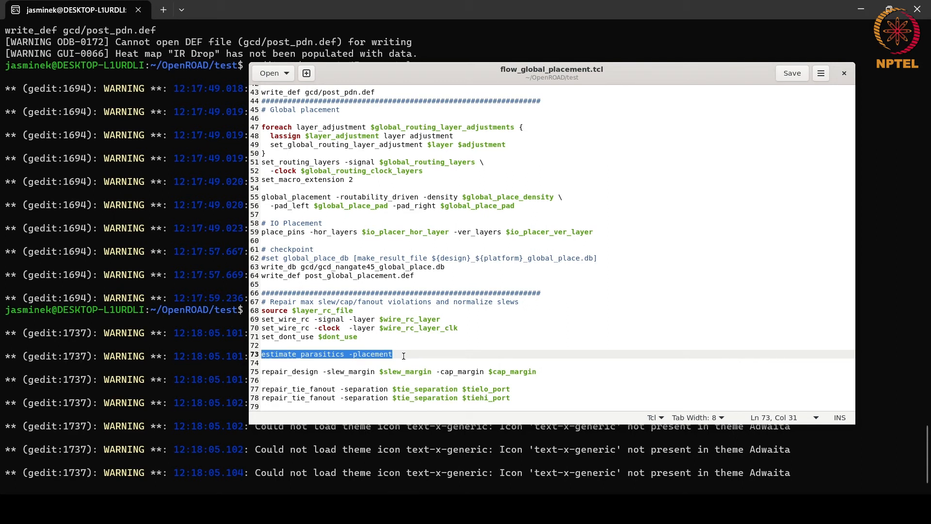
mouse_move(294, 372)
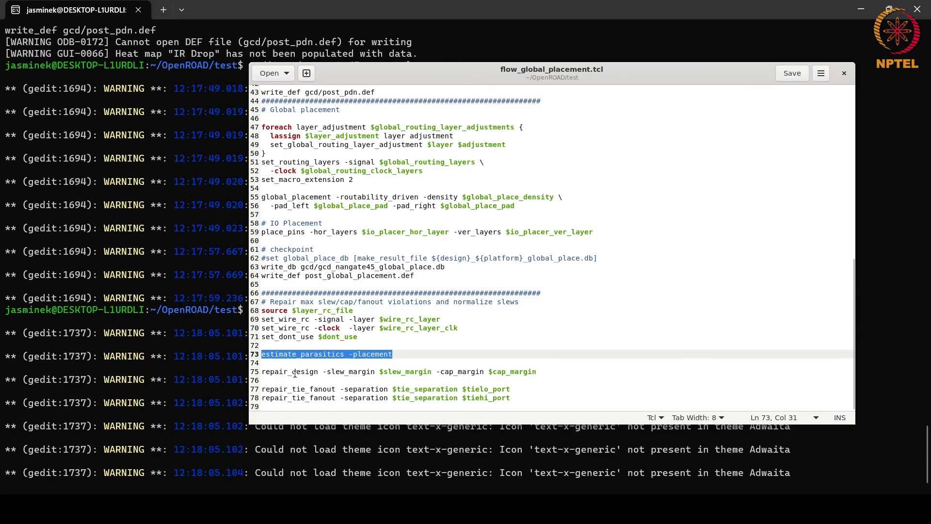